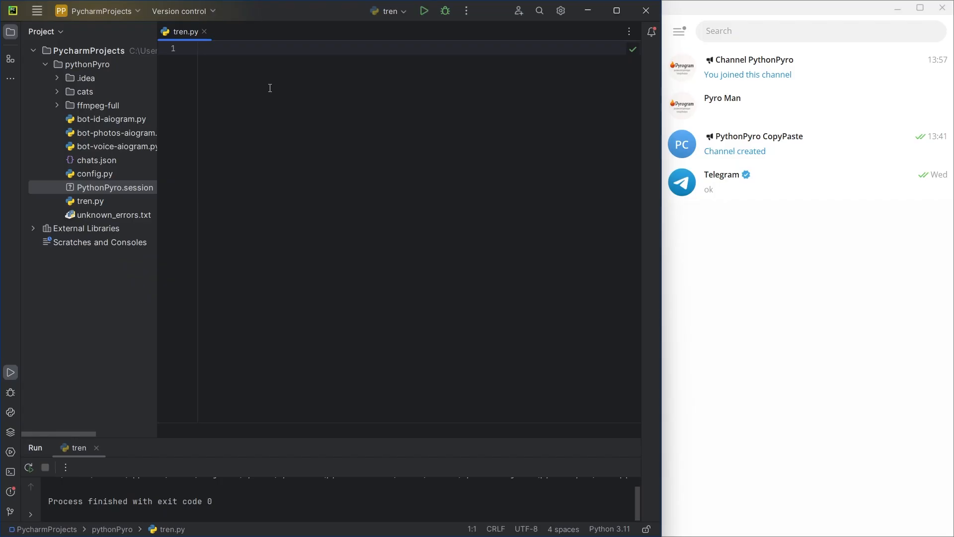
# - Write the skeleton: import Client, types, filters; a 'PythonPyro' Client; #code; app.run()
pyautogui.write('from pyrogram import')
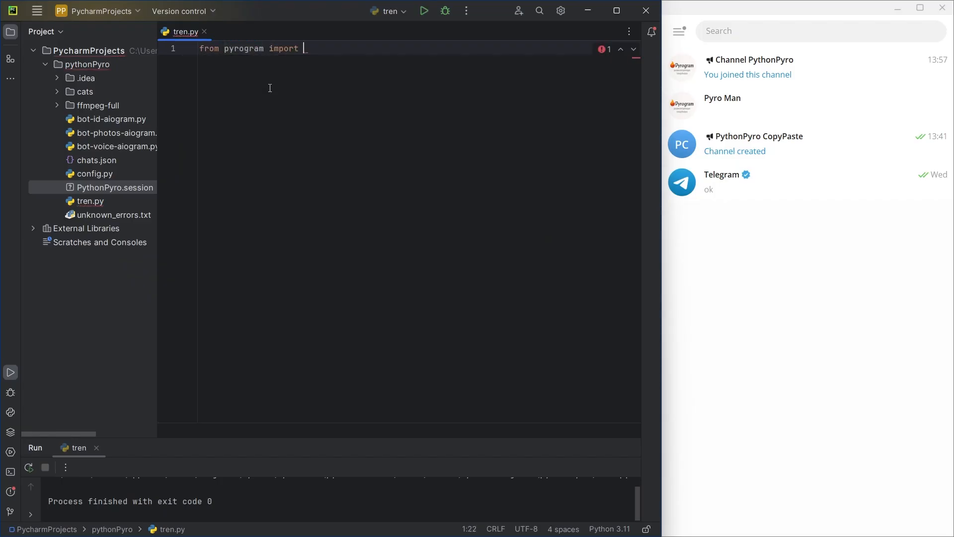
pyautogui.write('Client, types, filters')
pyautogui.write("app = Client('")
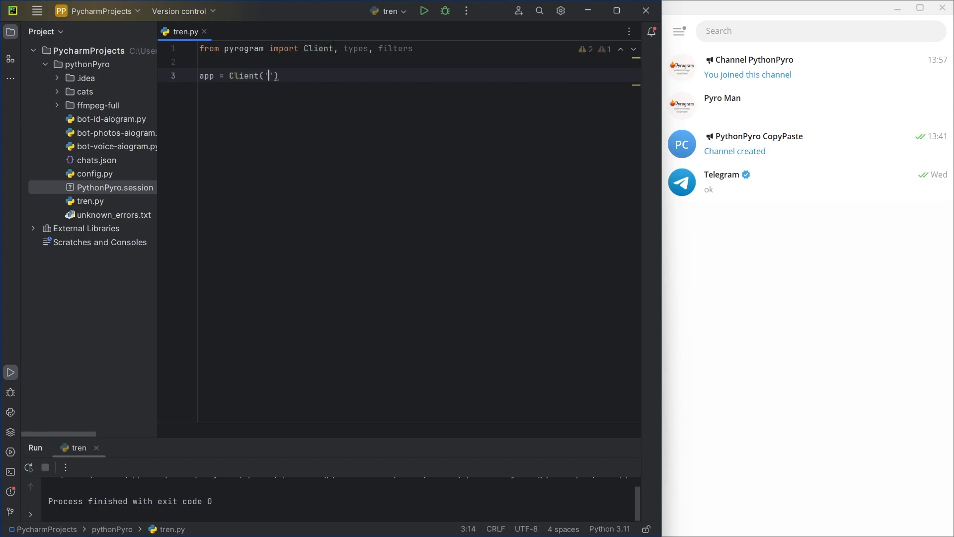
pyautogui.write('YOR API ID')
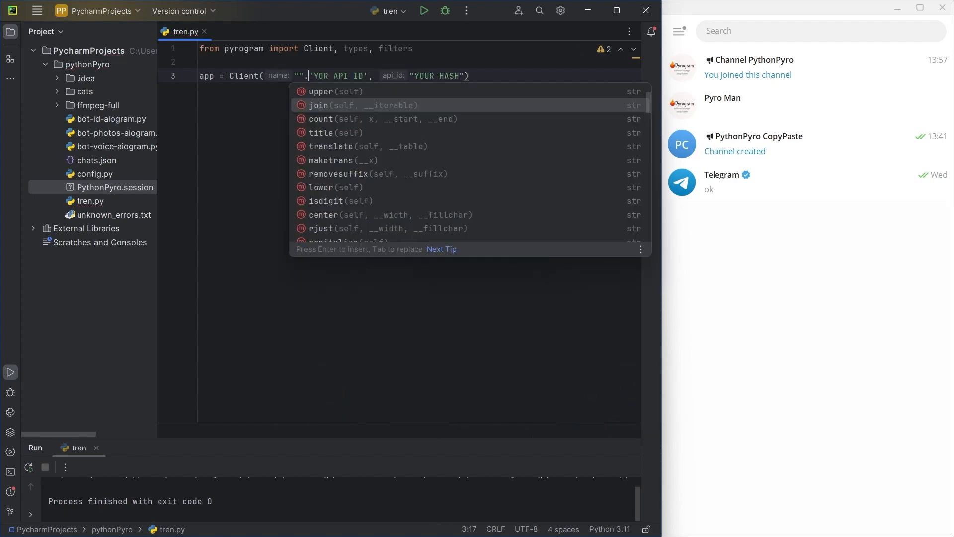
pyautogui.write('SESSON')
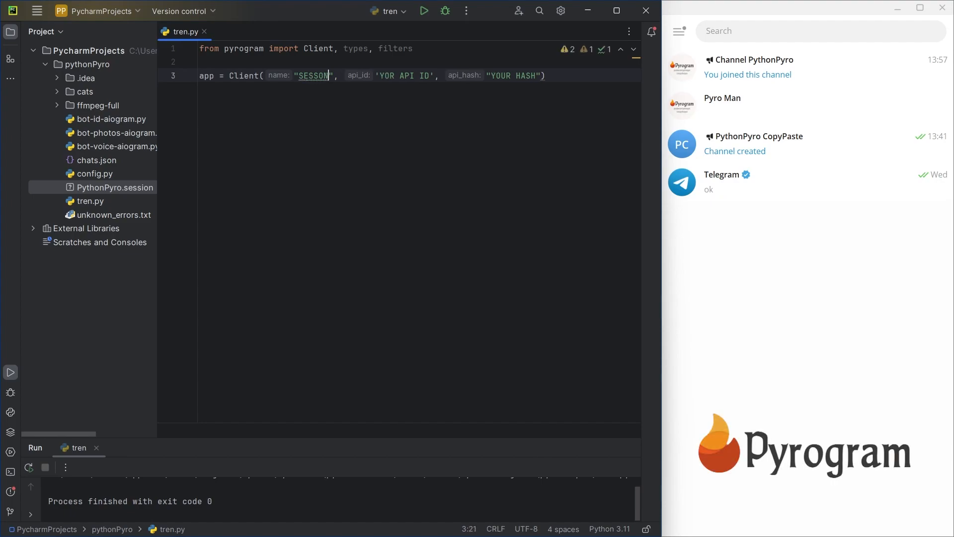
pyautogui.write('NAME')
pyautogui.click(419, 61)
pyautogui.write('i')
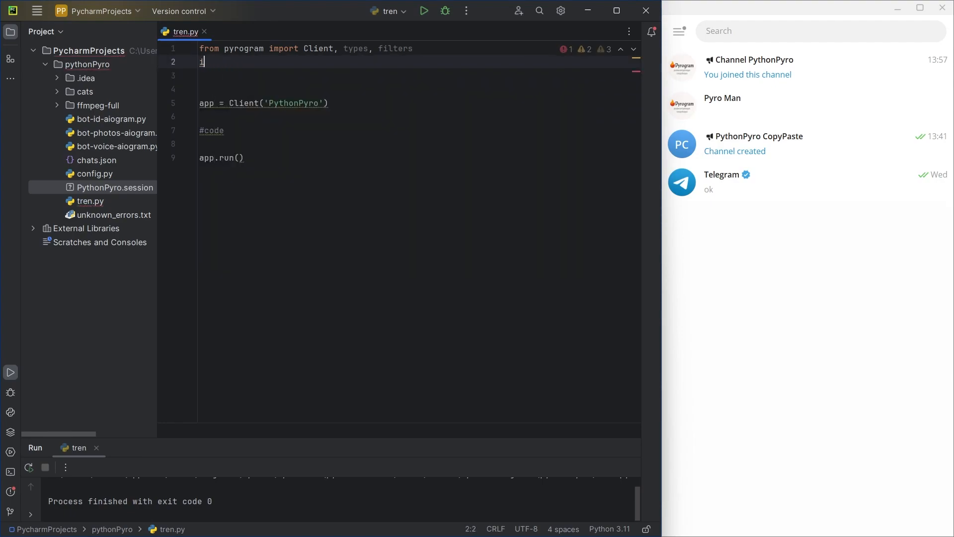
# - Import datetime and print 'App started at {datetime.now()}' at startup
pyautogui.write('from datetime import datetime')
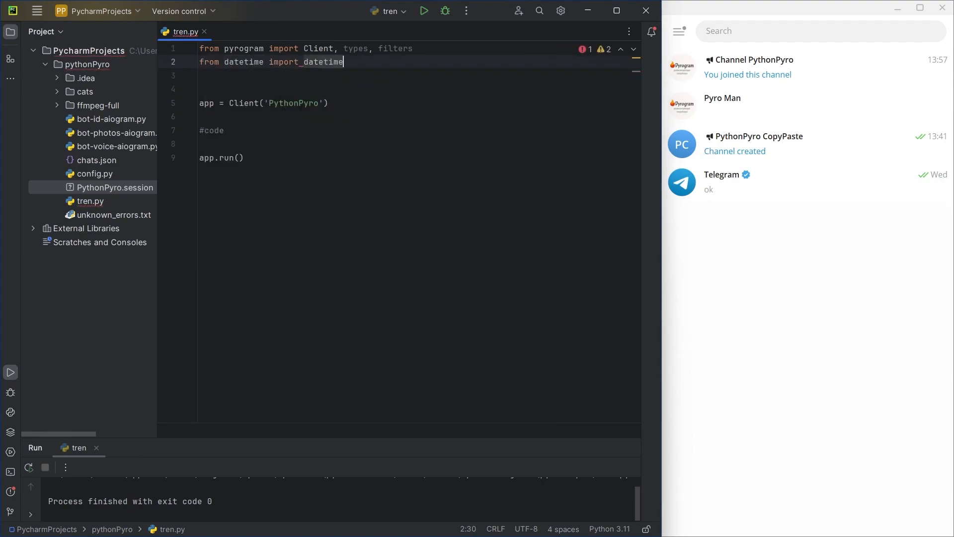
pyautogui.write('print()')
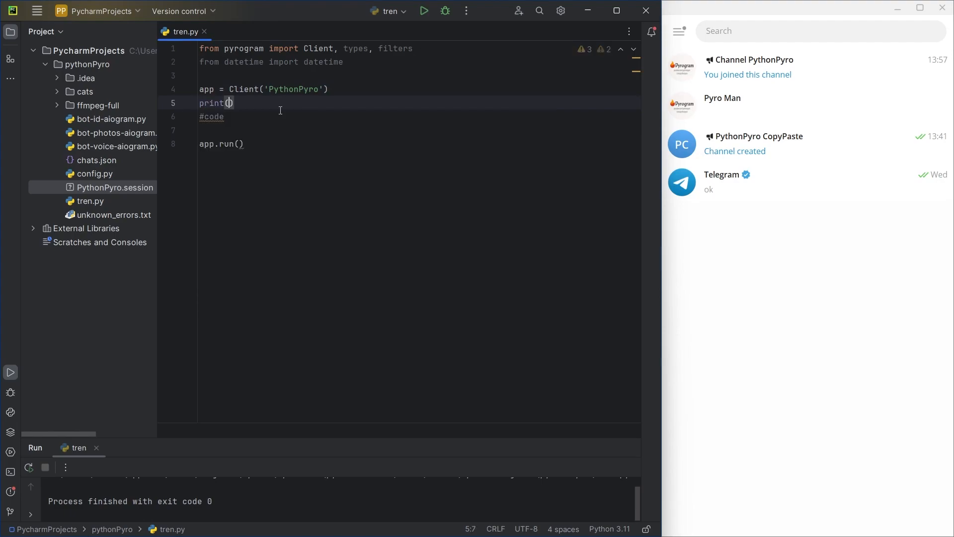
pyautogui.write("f'A")
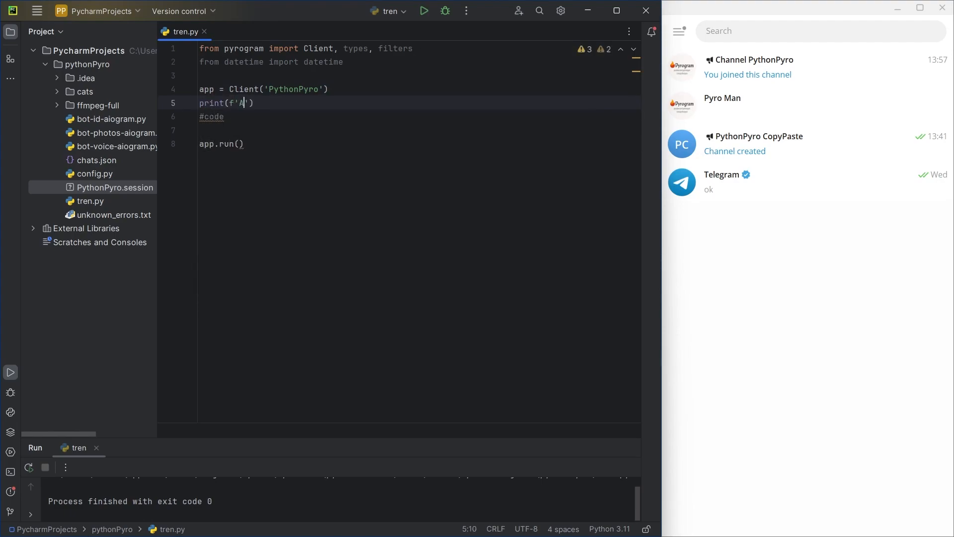
pyautogui.write('pp started at')
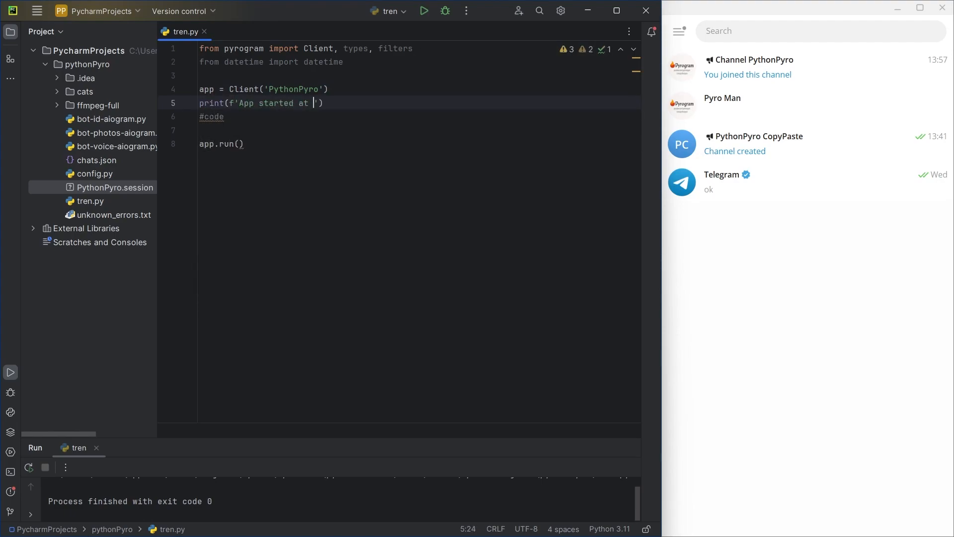
pyautogui.write('{datetime.now()}')
pyautogui.write("print(f'App fineshed at {datetime.now(")
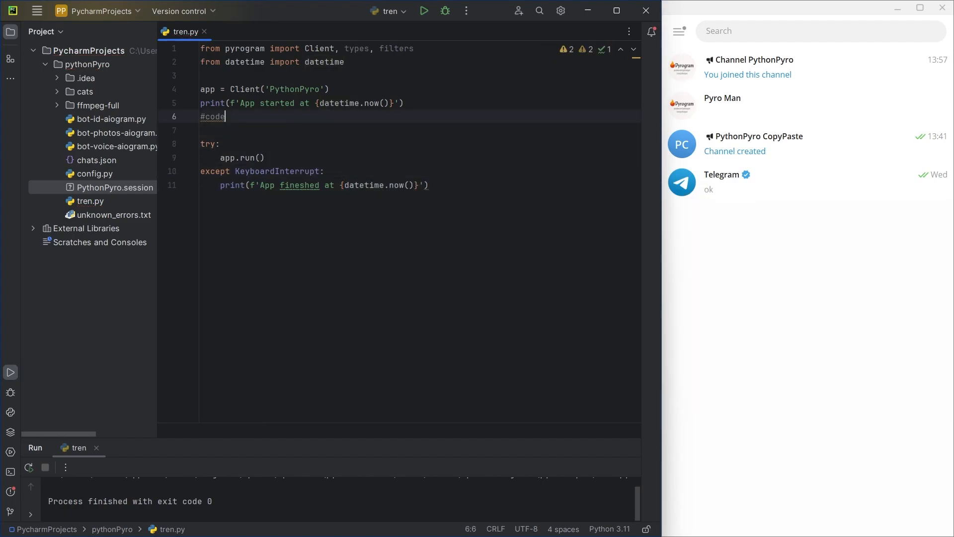
pyautogui.write('@app.on_message(')
pyautogui.write('async def')
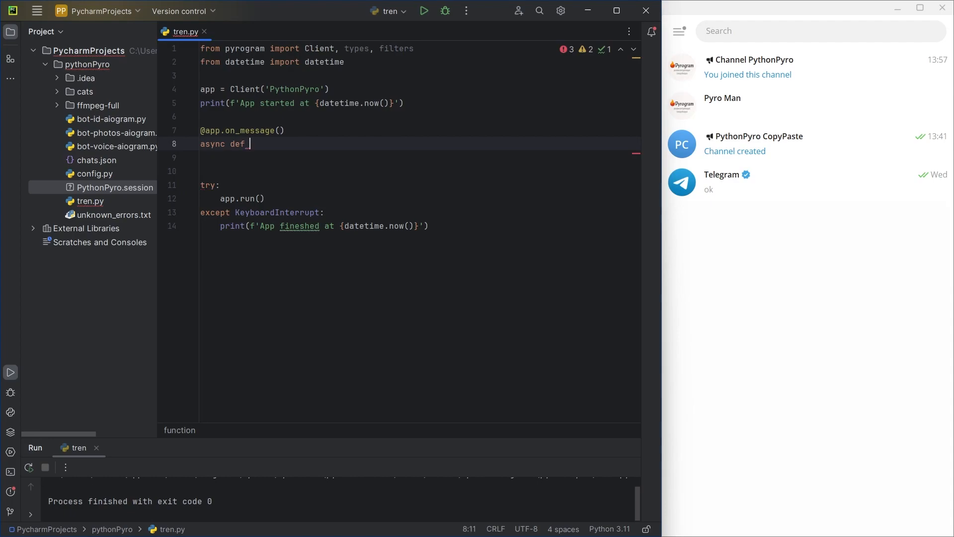
pyautogui.write('me')
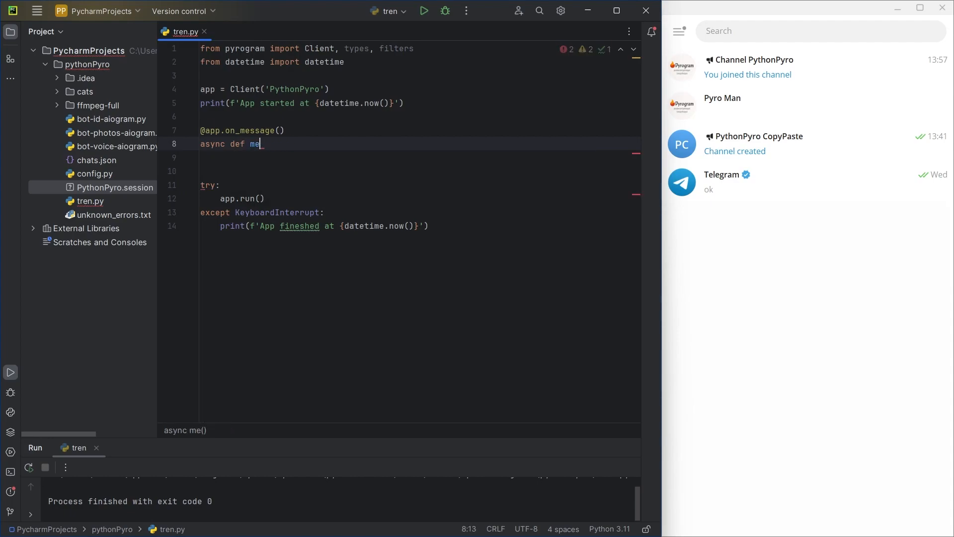
pyautogui.write('channels_pa')
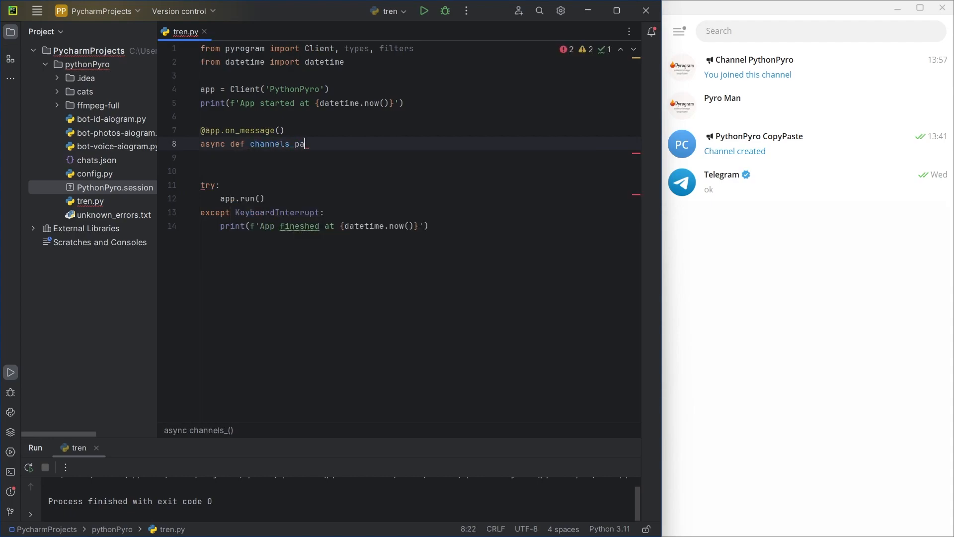
pyautogui.write('rsing():')
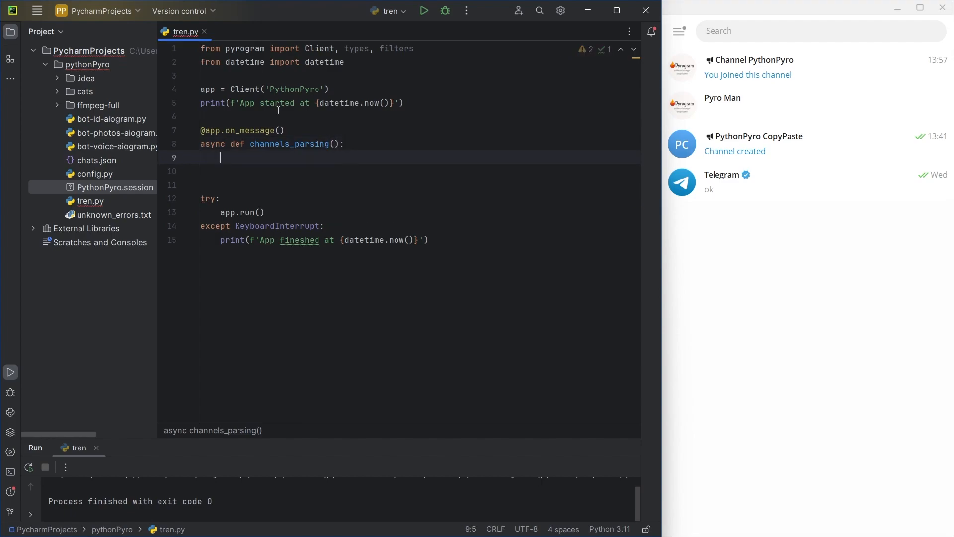
pyautogui.write('client, message')
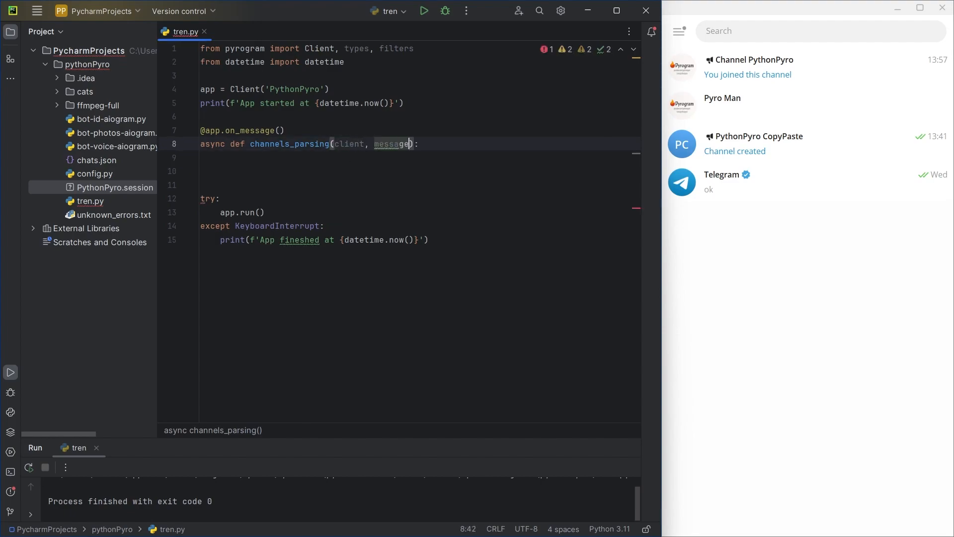
pyautogui.write(': types.Message')
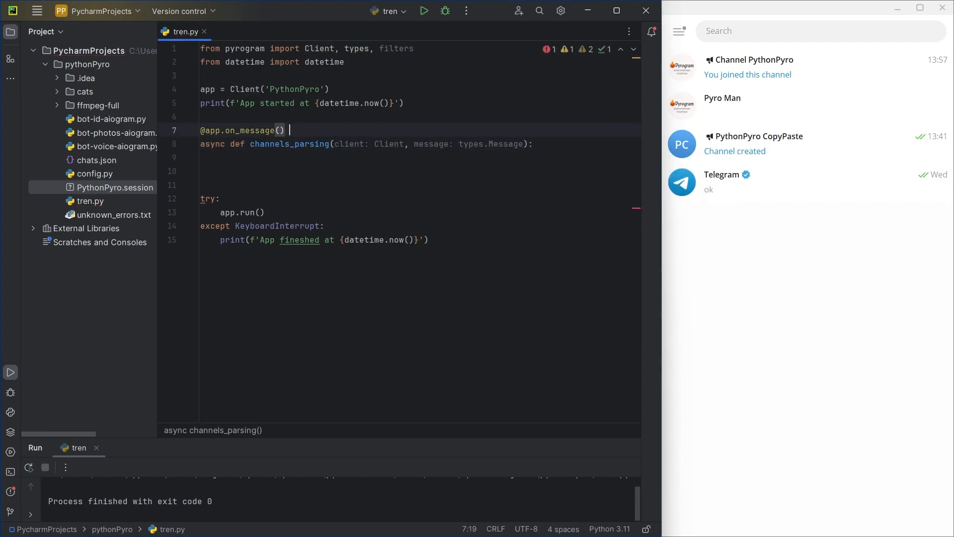
pyautogui.write('pass')
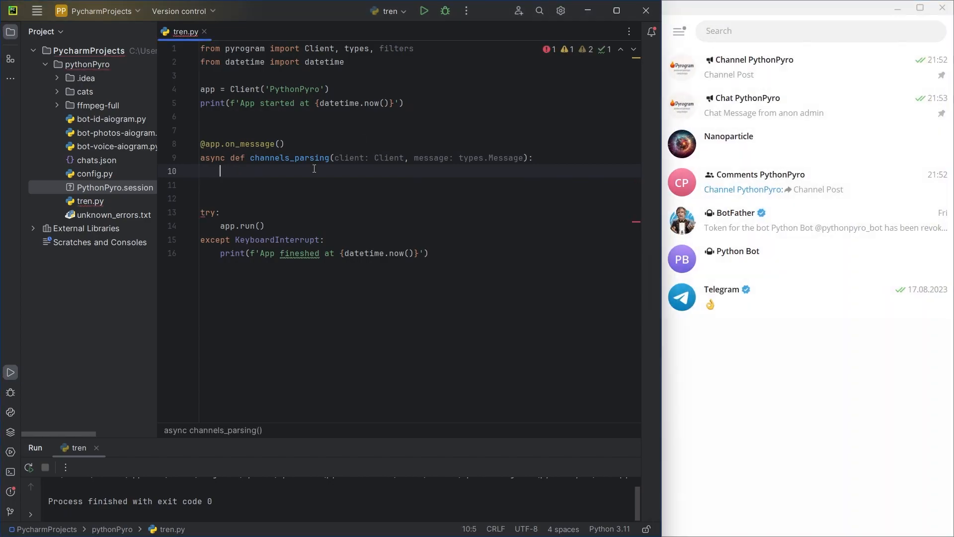
pyautogui.write('print(message.text)')
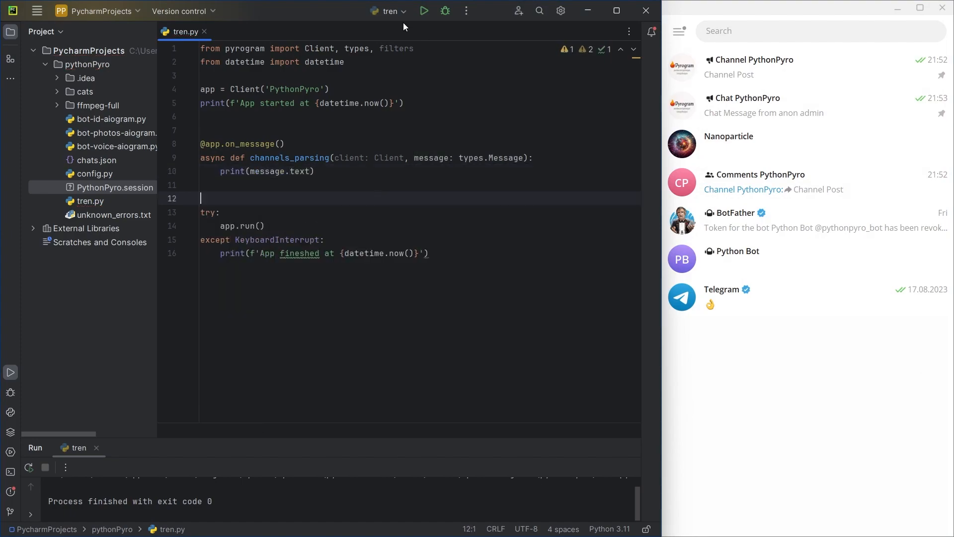
# - Run tren.py, send 'Hello friend' to Nanoparticle, and confirm it prints in the console
pyautogui.click(422, 11)
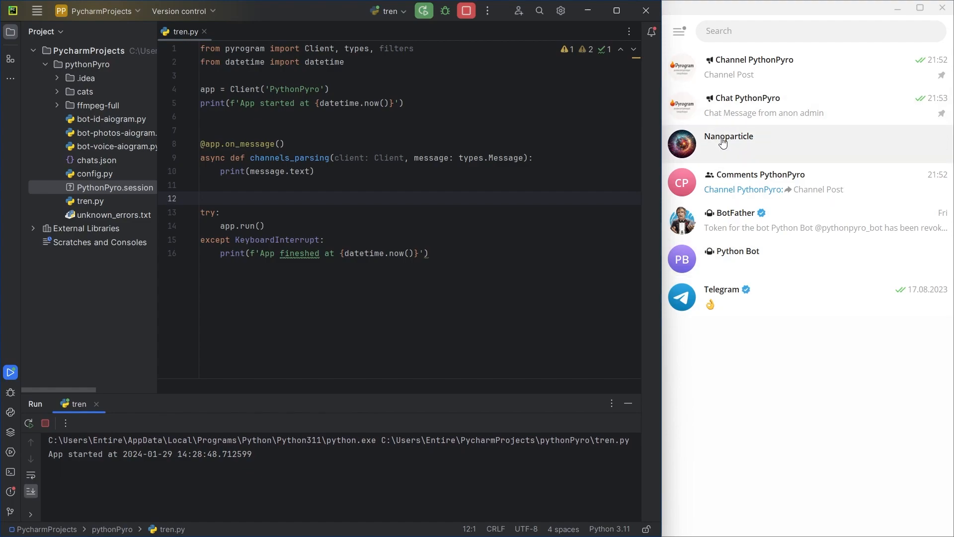
pyautogui.click(728, 143)
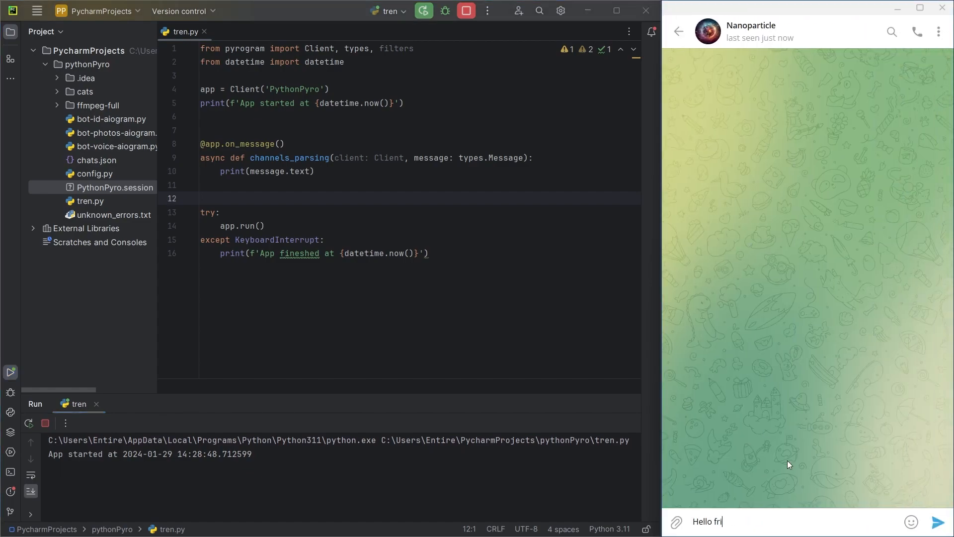
pyautogui.click(937, 522)
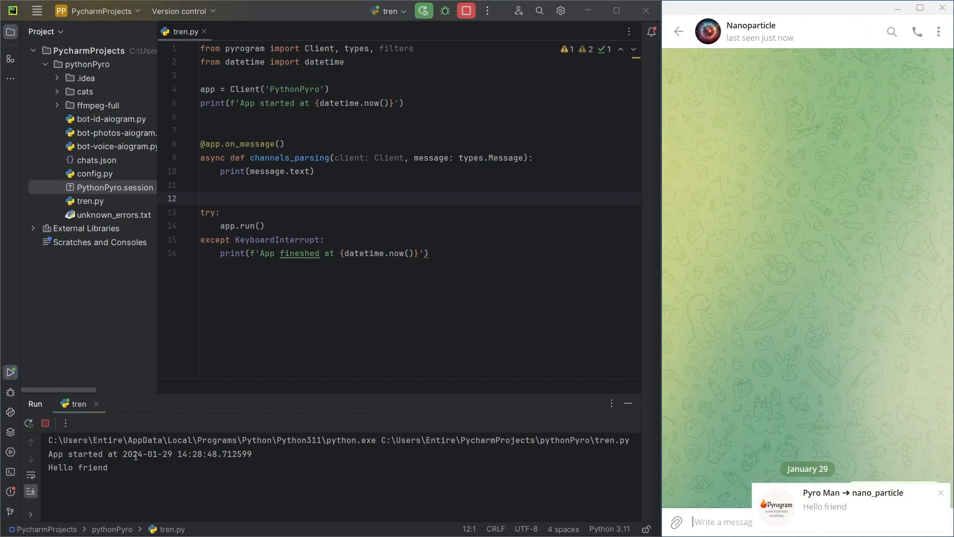
pyautogui.doubleClick(78, 467)
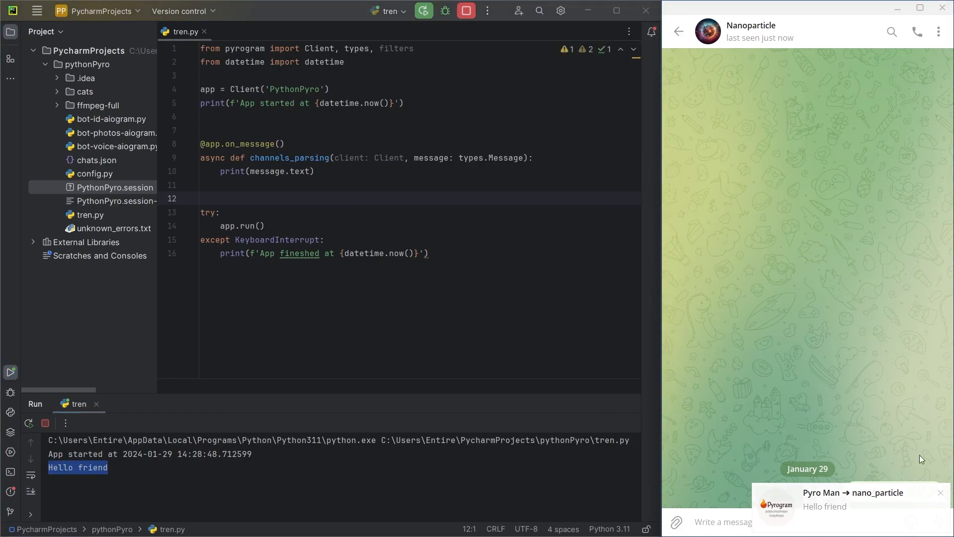
# - Switch to the Nanoparticle account, view the received message, then stop the script
pyautogui.click(678, 31)
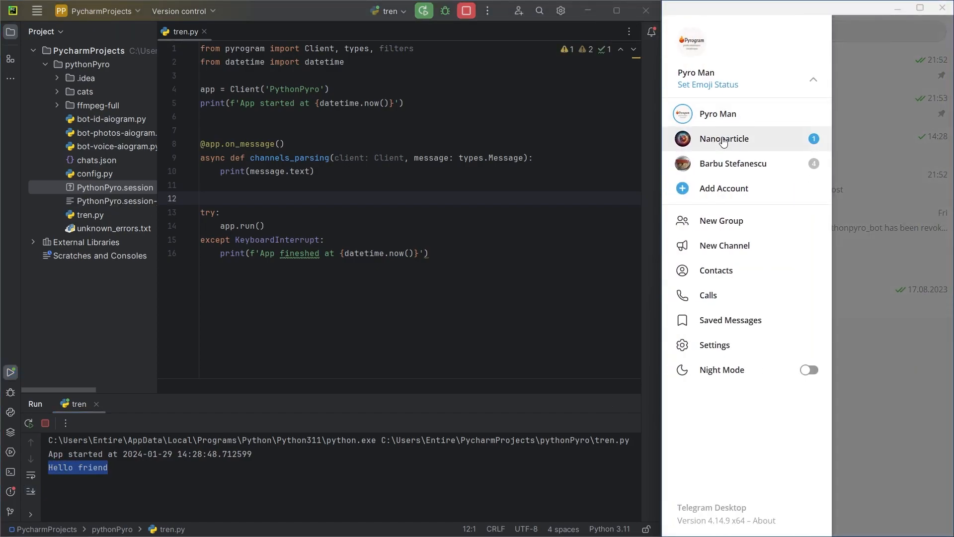
pyautogui.click(682, 31)
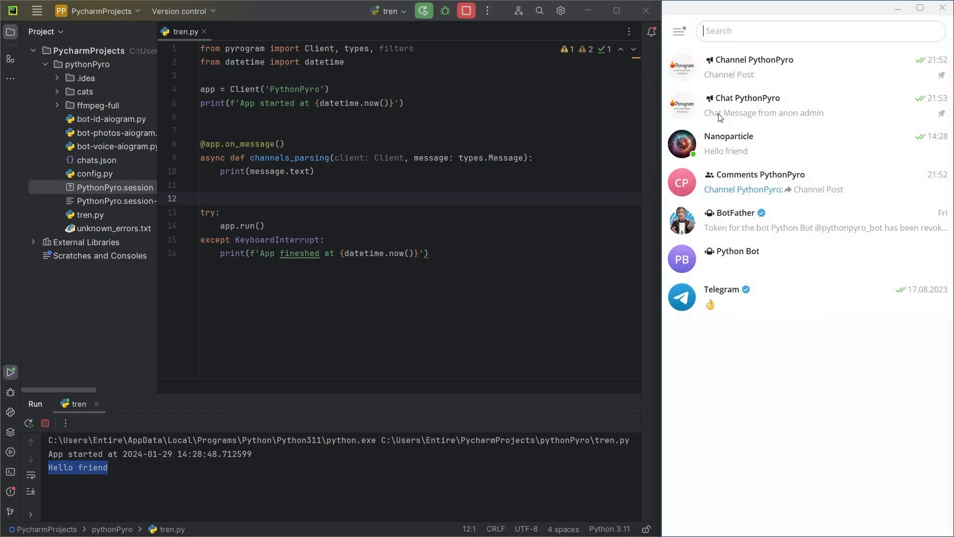
pyautogui.click(728, 143)
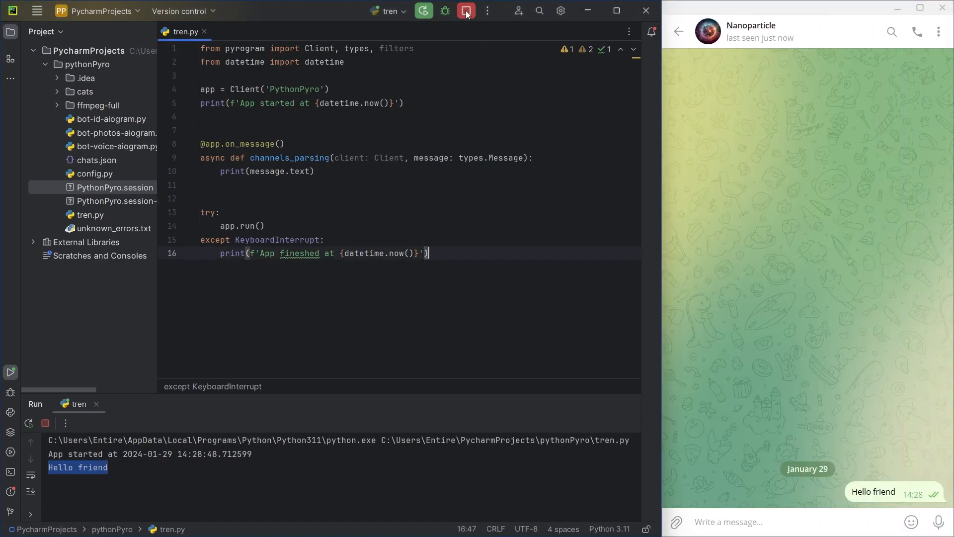
pyautogui.click(466, 11)
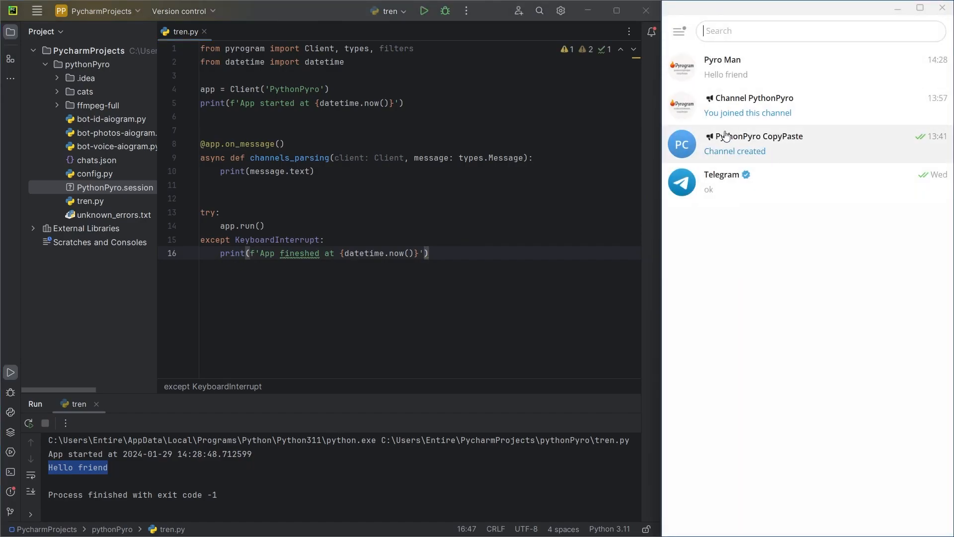
# - Set the decorator filter to filters.chat('pypy_channel') and rerun tren.py
pyautogui.click(754, 144)
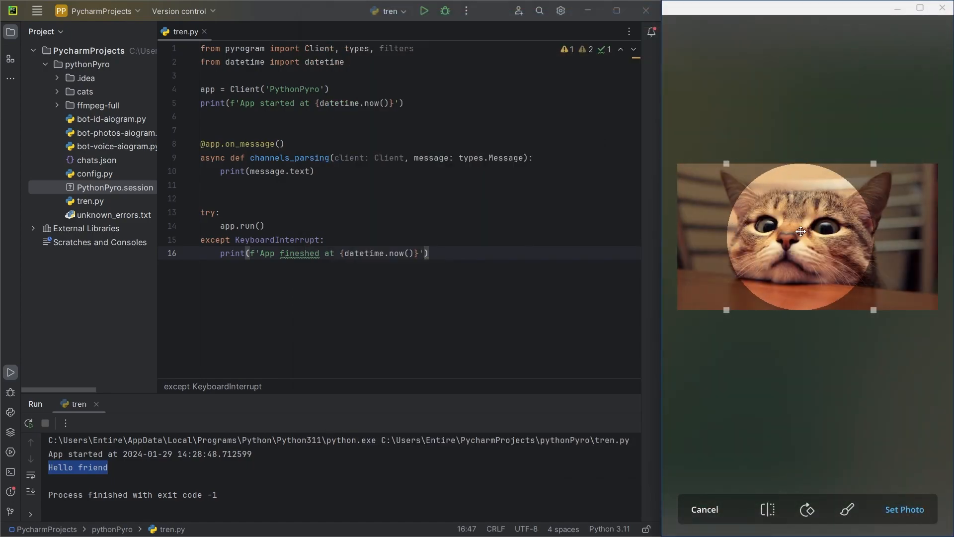
pyautogui.click(903, 509)
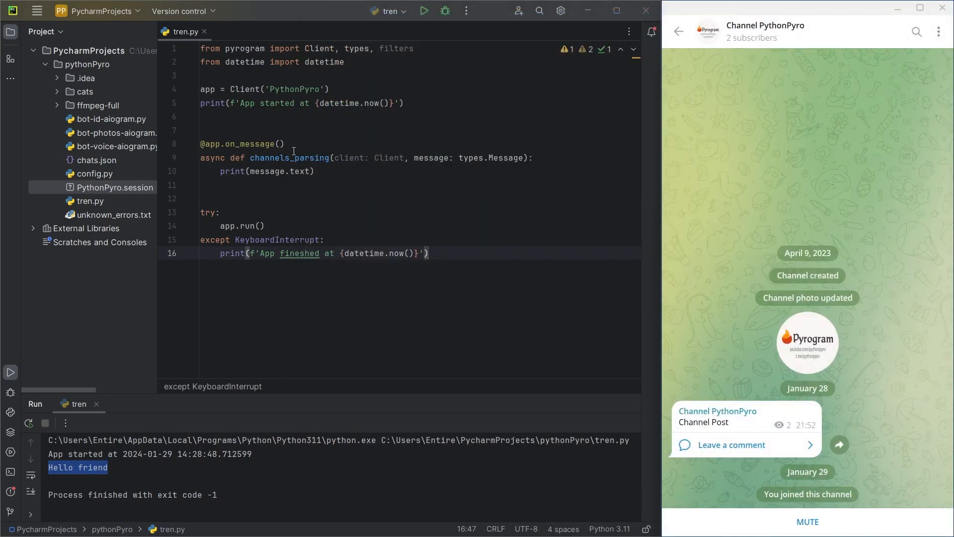
pyautogui.write("filters.chat('')")
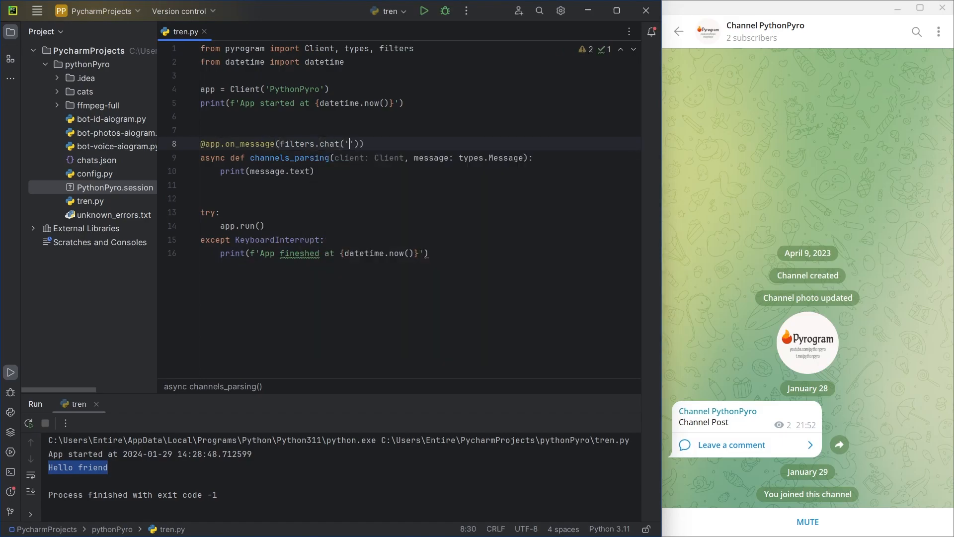
pyautogui.write("pypy_channel'")
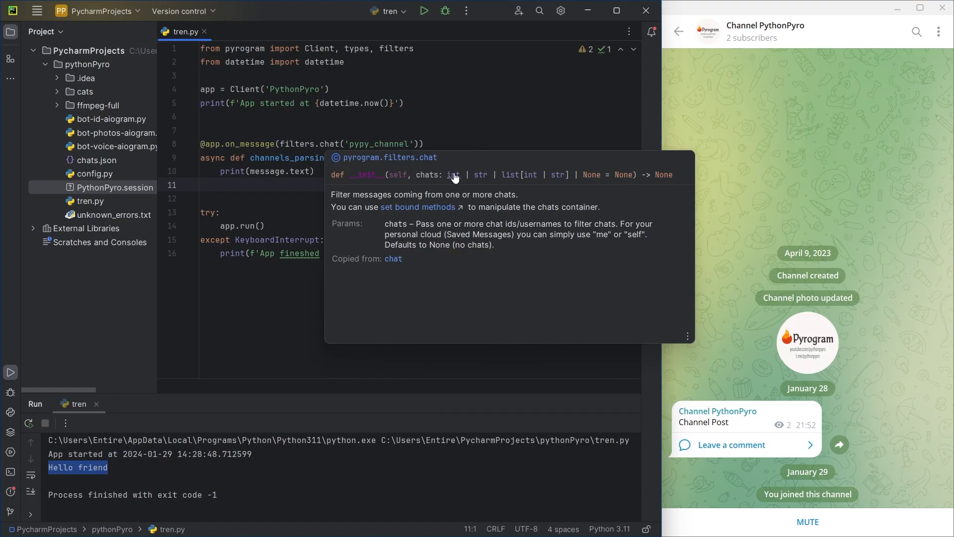
pyautogui.moveTo(482, 168)
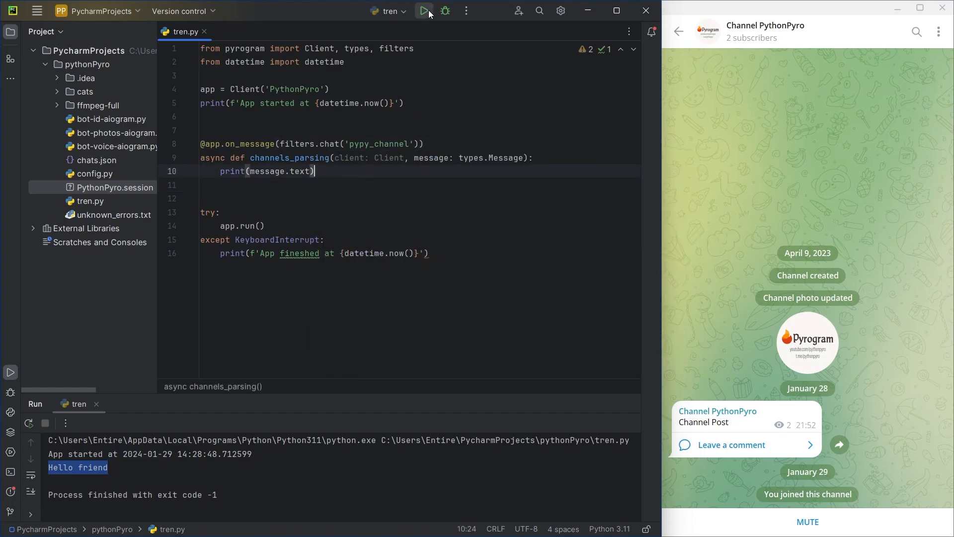
pyautogui.click(679, 32)
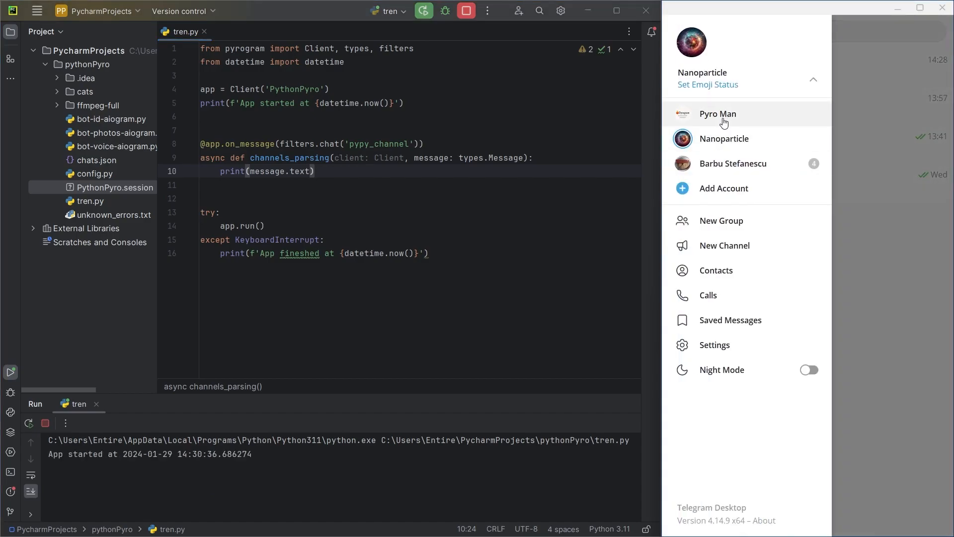
# - As Pyro Man, post 'this is ok' to Channel PythonPyro and confirm the console prints it
pyautogui.click(724, 138)
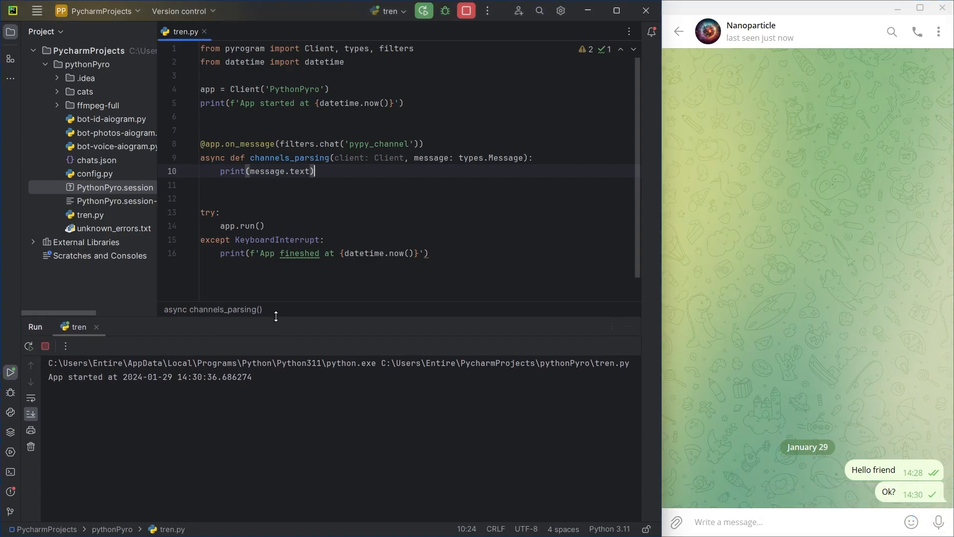
pyautogui.click(680, 32)
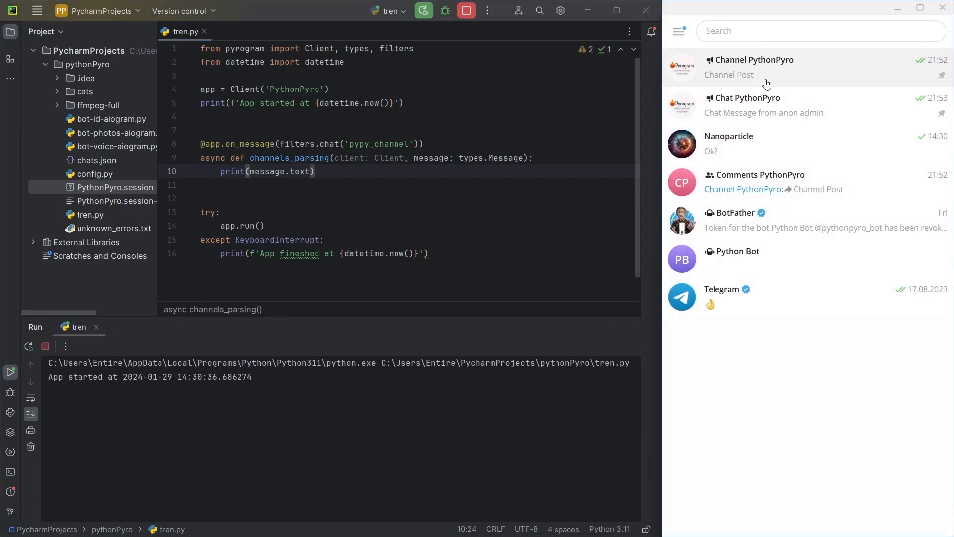
pyautogui.click(754, 67)
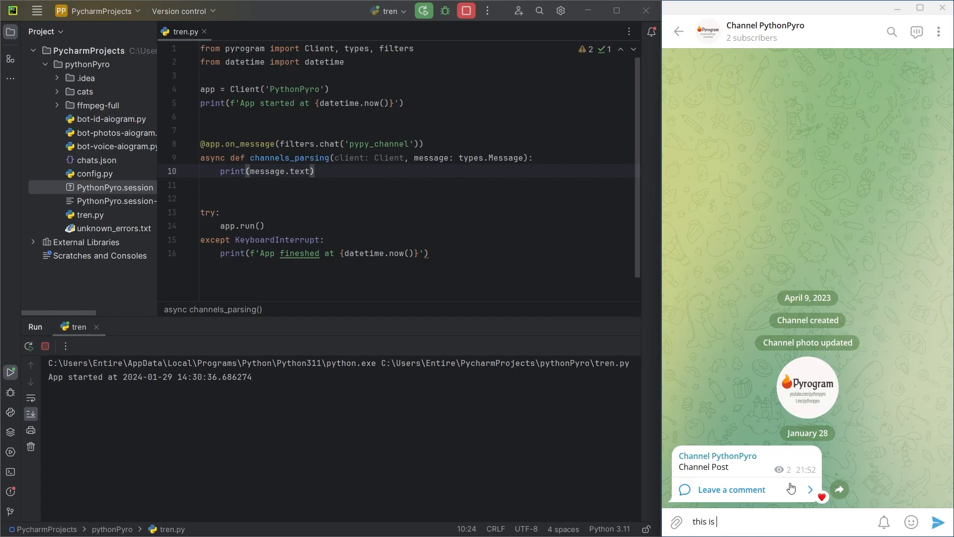
pyautogui.click(939, 522)
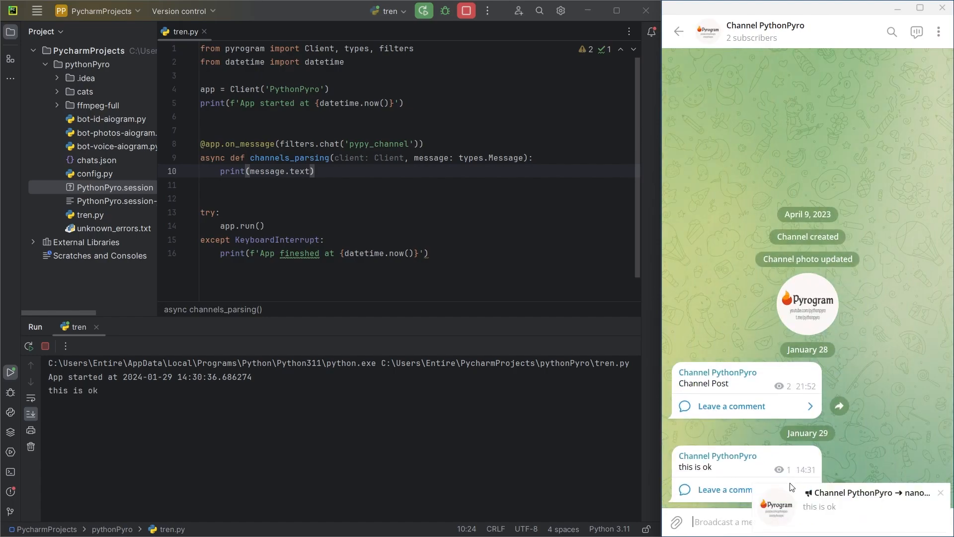
pyautogui.doubleClick(73, 390)
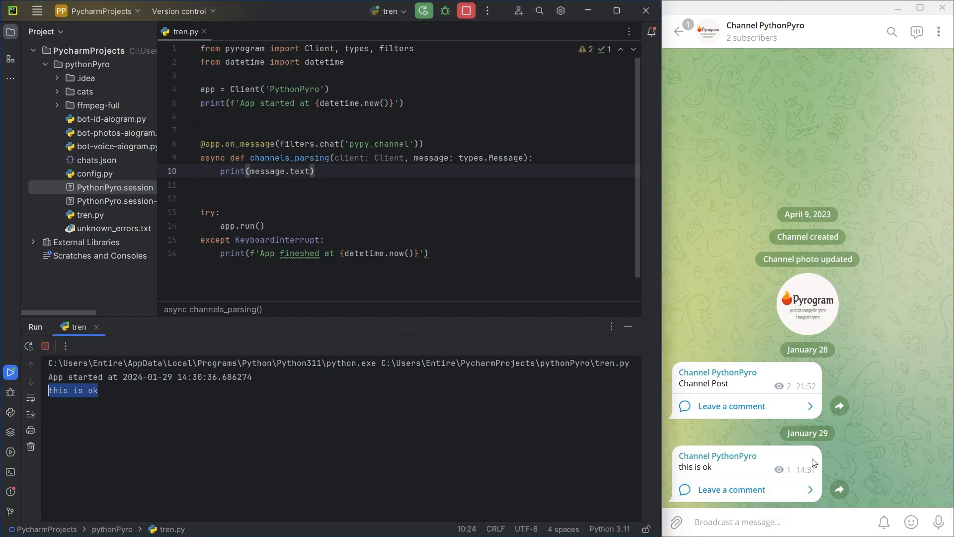
pyautogui.click(680, 31)
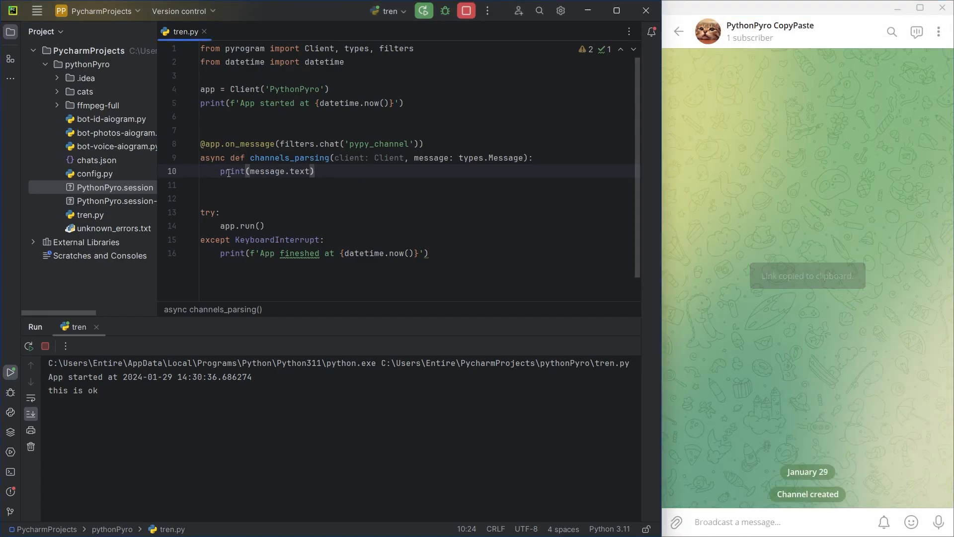
# - Replace the print with await message.copy('pythonpyro_copy') and restart tren.py
pyautogui.write('await m')
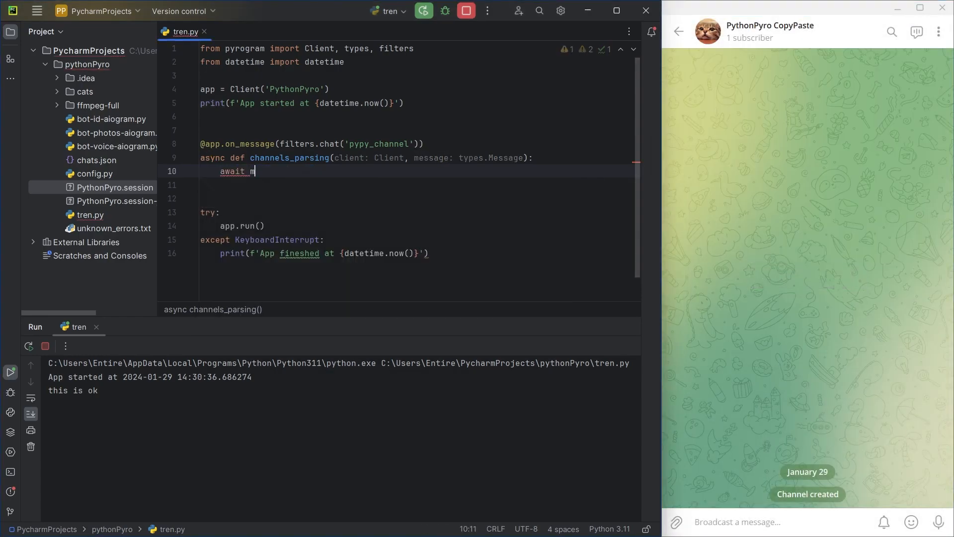
pyautogui.write("essage.copy('")
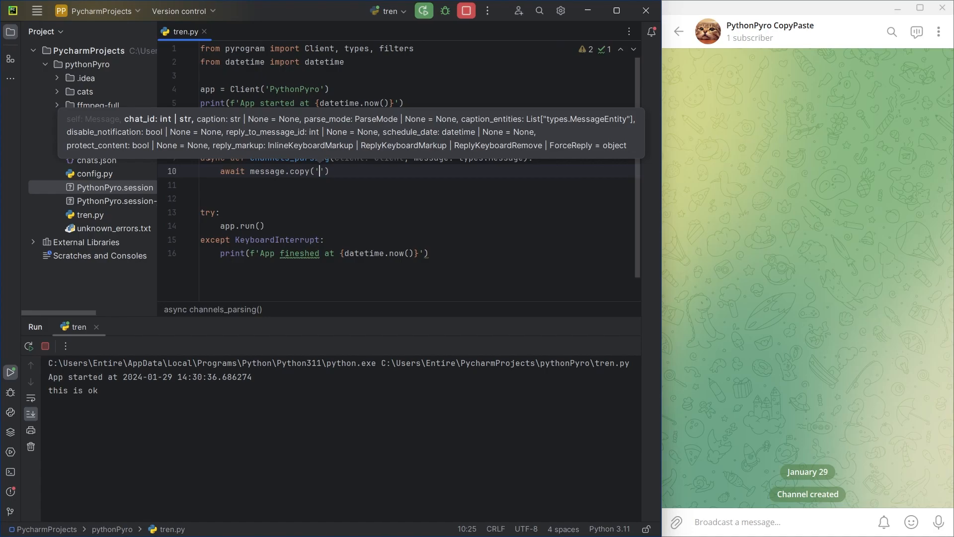
pyautogui.write('pythonpyro_copy')
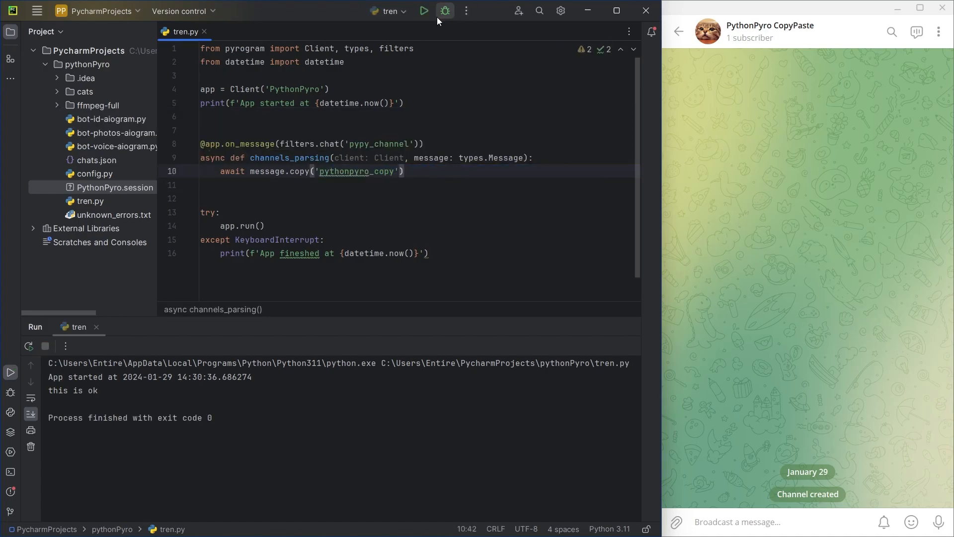
pyautogui.click(424, 11)
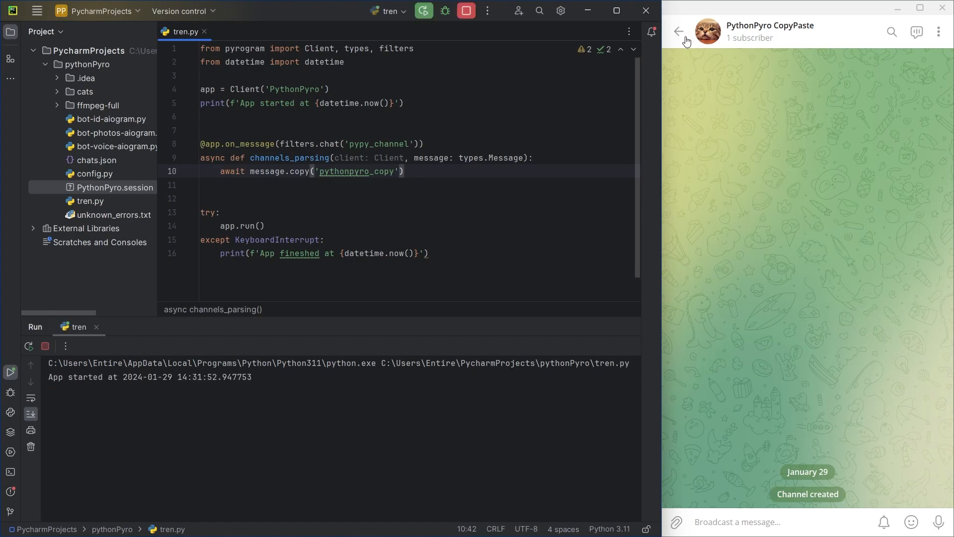
pyautogui.click(679, 32)
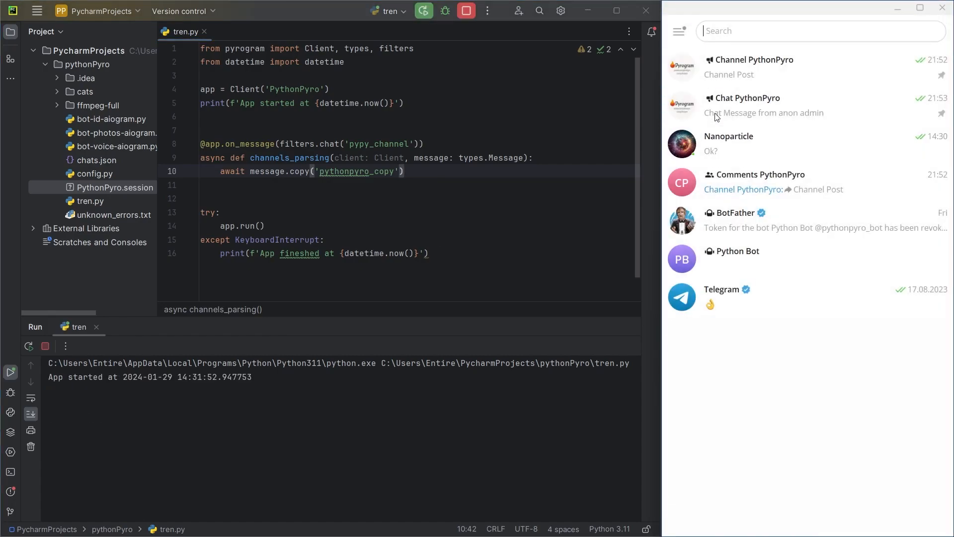
# - Post a text, a captioned photo and a two-photo album to Channel PythonPyro
pyautogui.click(754, 67)
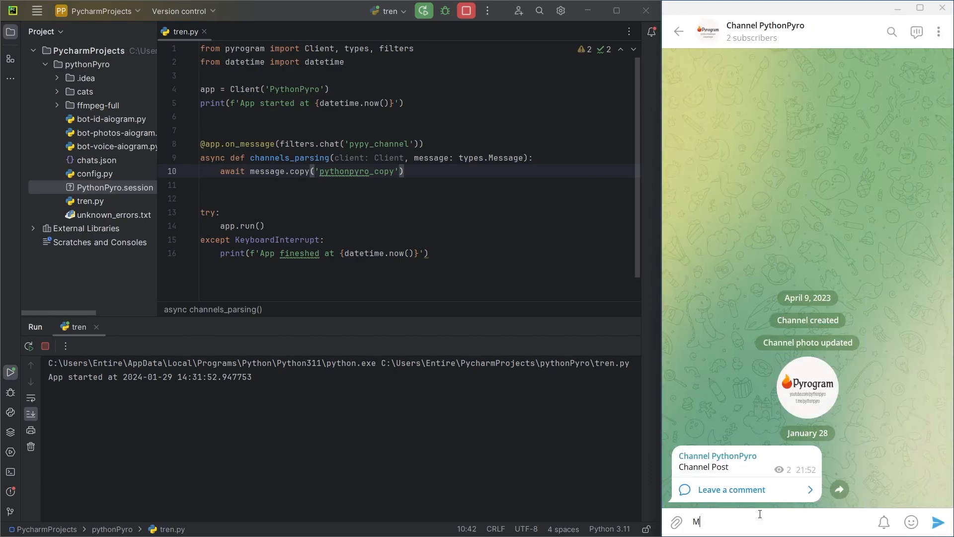
pyautogui.write('y post in channe')
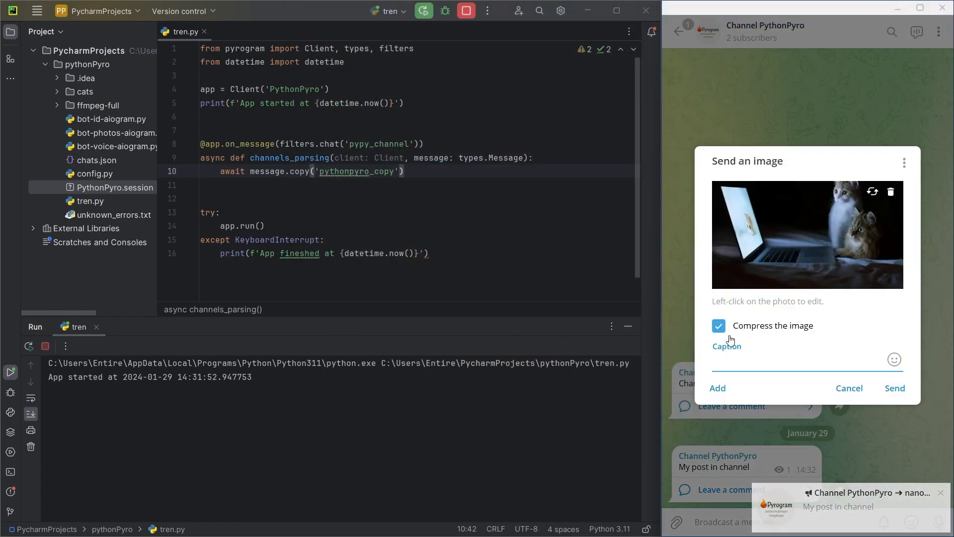
pyautogui.write('photo in channe')
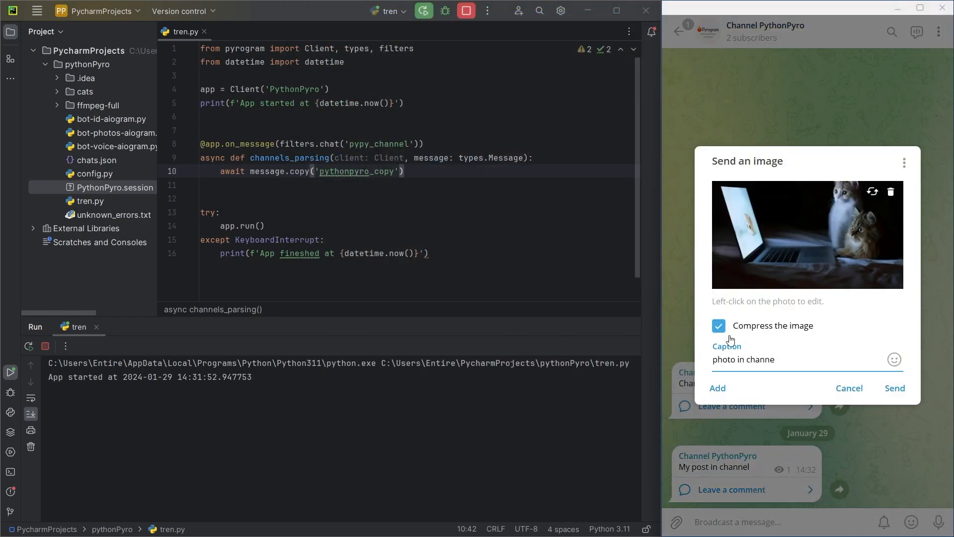
pyautogui.click(717, 388)
pyautogui.write('two p')
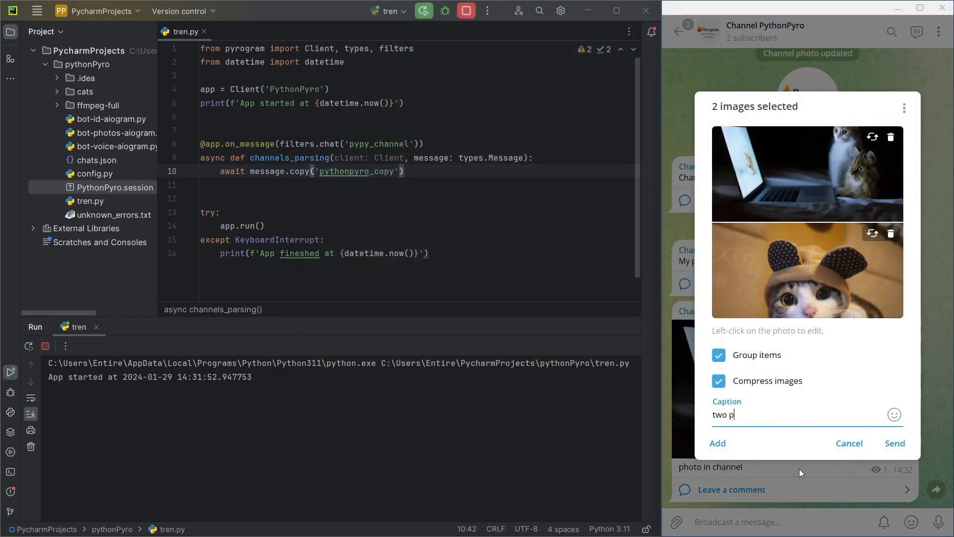
pyautogui.click(894, 442)
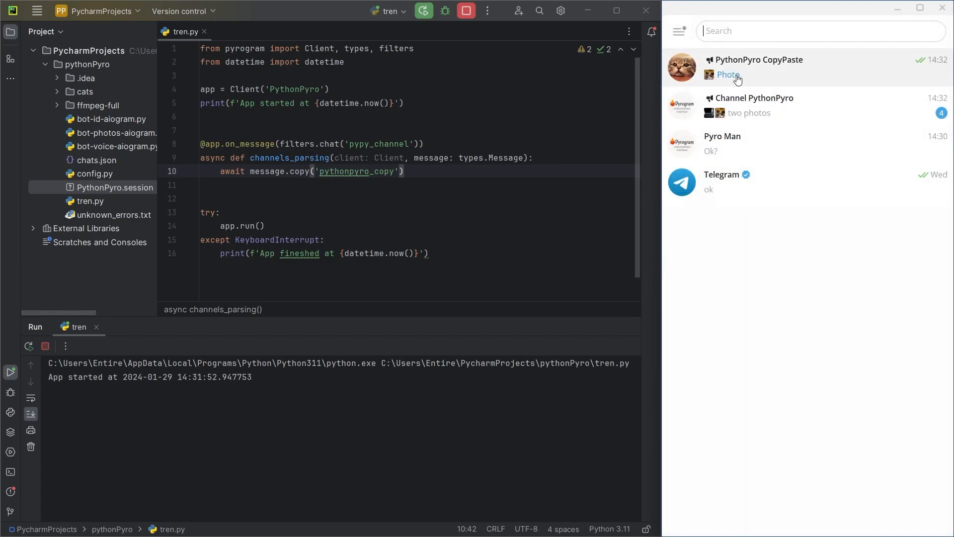
pyautogui.click(757, 67)
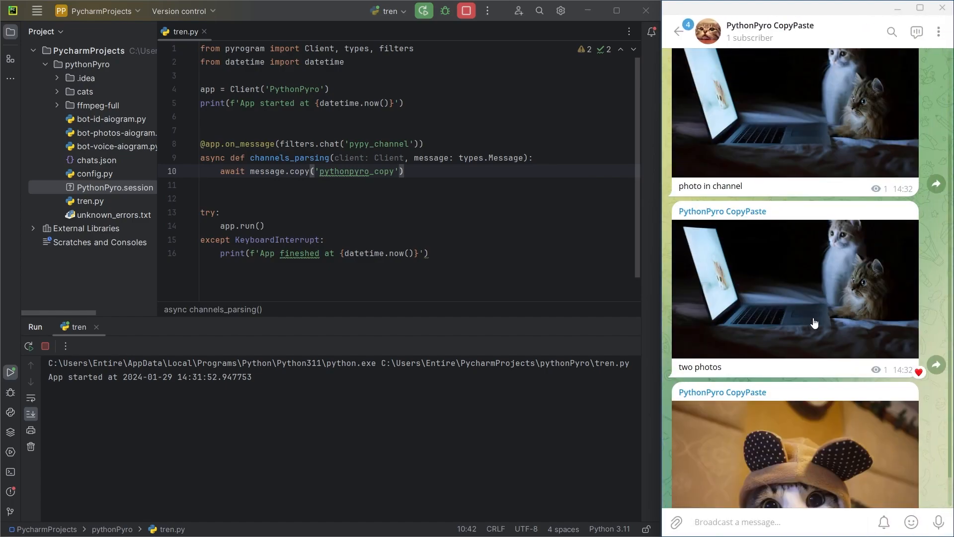
# - Scroll through the copied posts in PythonPyro CopyPaste, then go back to the chats
pyautogui.scroll(3)
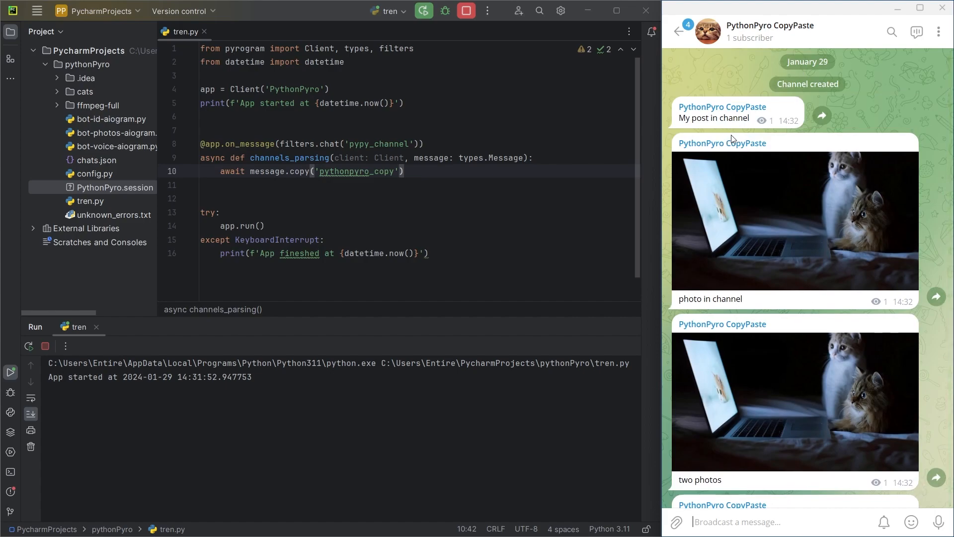
pyautogui.scroll(-3)
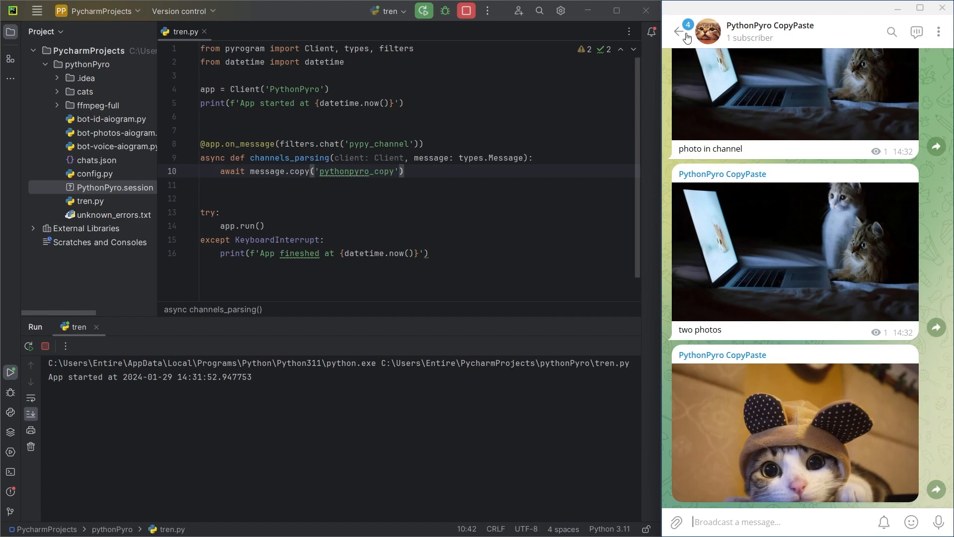
pyautogui.click(680, 31)
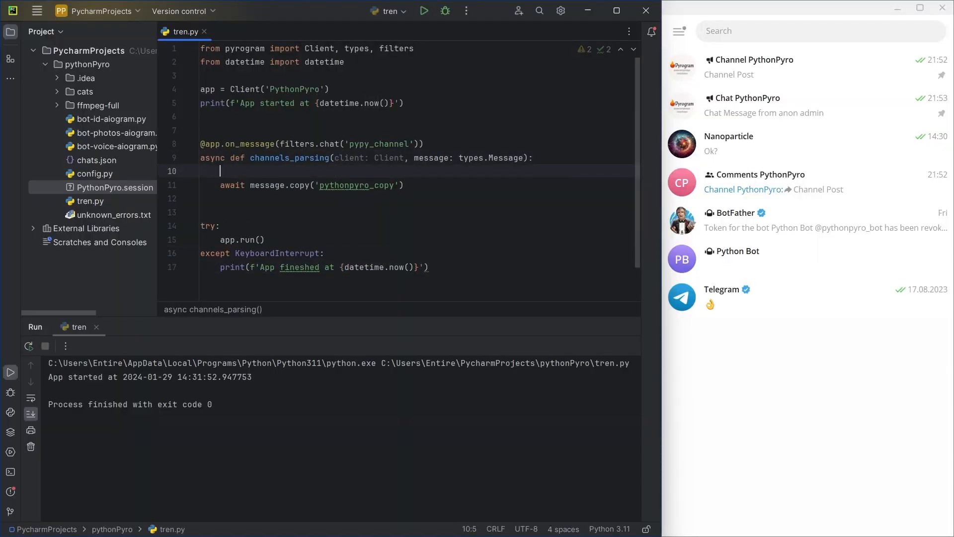
# - Branch on message.media_group_id: copy_media_group to 'pythonpyro_copy', else message.copy; rerun
pyautogui.write('if message.media_group_id:')
pyautogui.write('else:')
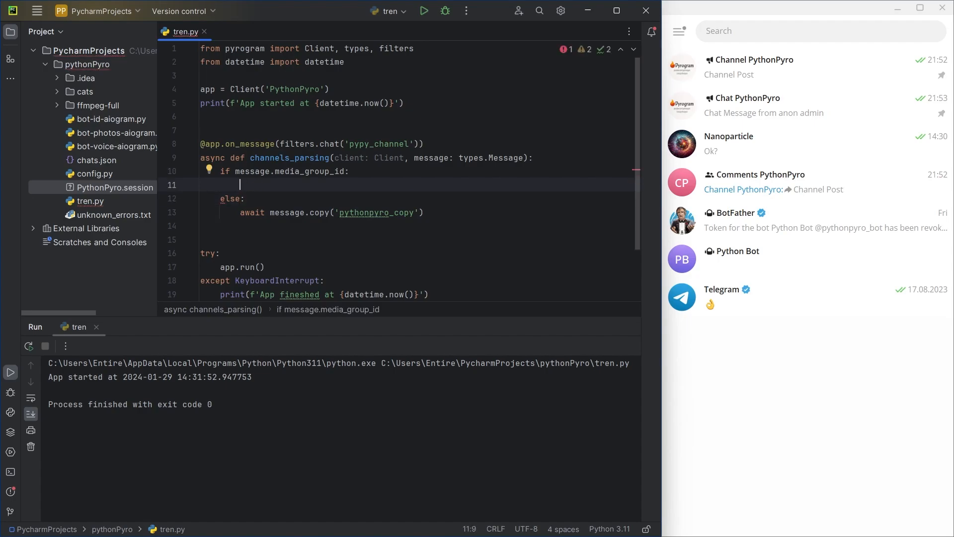
pyautogui.write("app.copy_media_group('pythonpyro_copy")
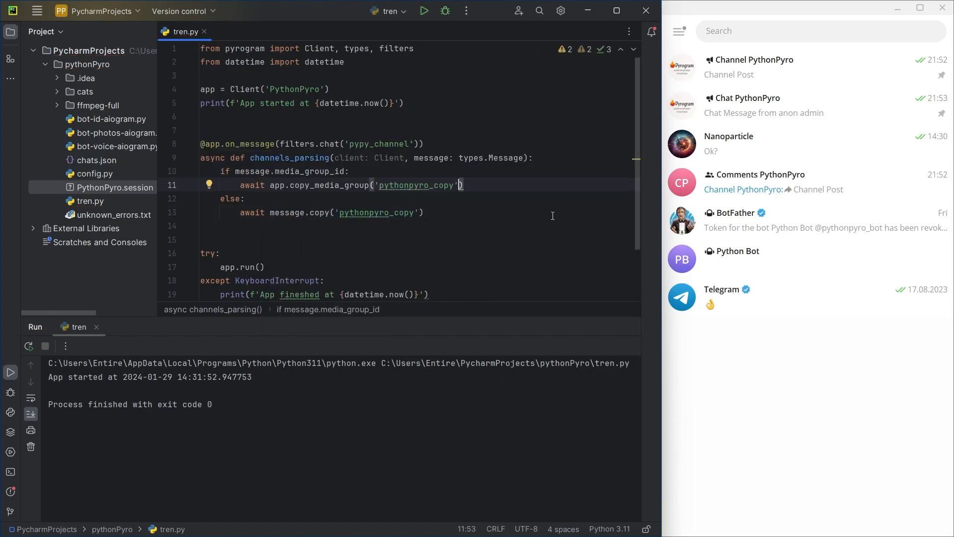
pyautogui.write(', message.chat.id, message.id')
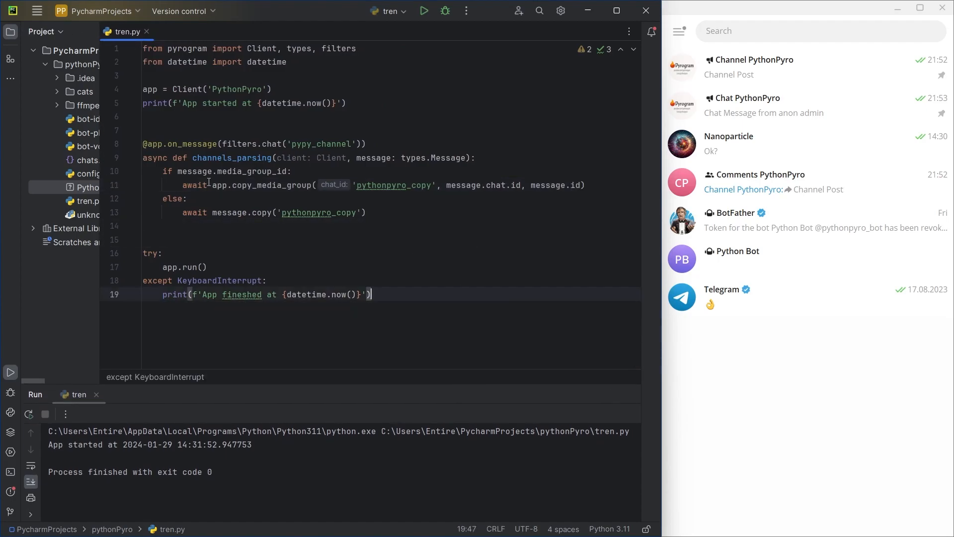
pyautogui.click(423, 11)
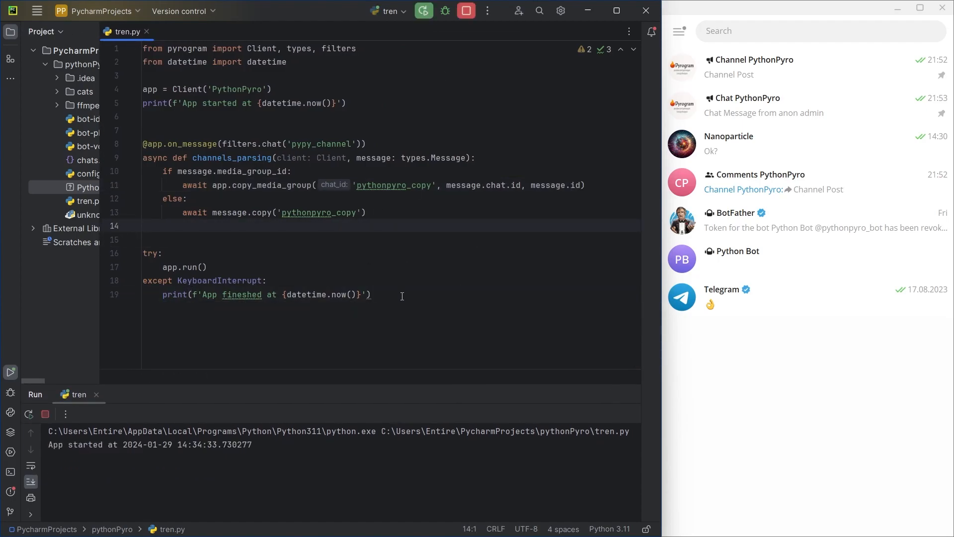
# - Post a captioned single photo and a two-photo album to Channel PythonPyro
pyautogui.click(755, 67)
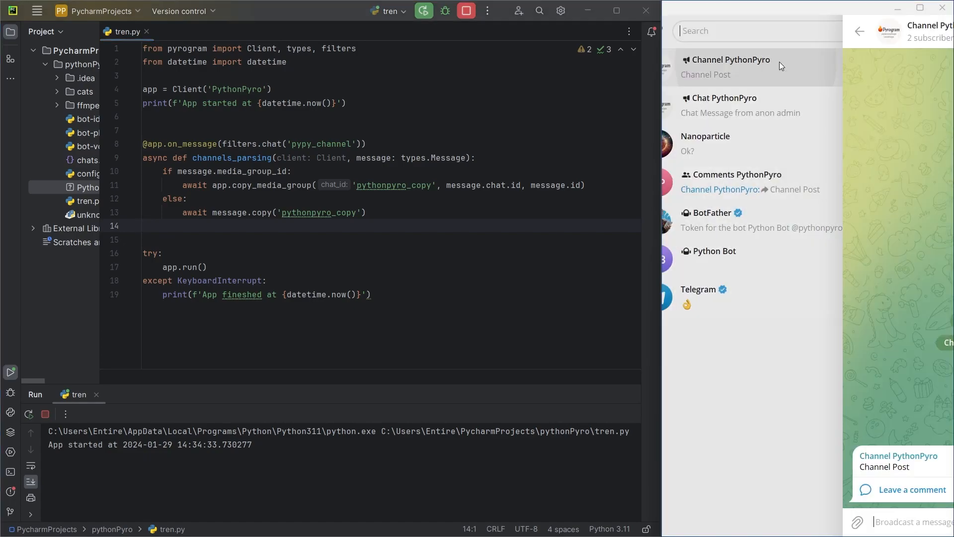
pyautogui.click(727, 64)
pyautogui.write('one')
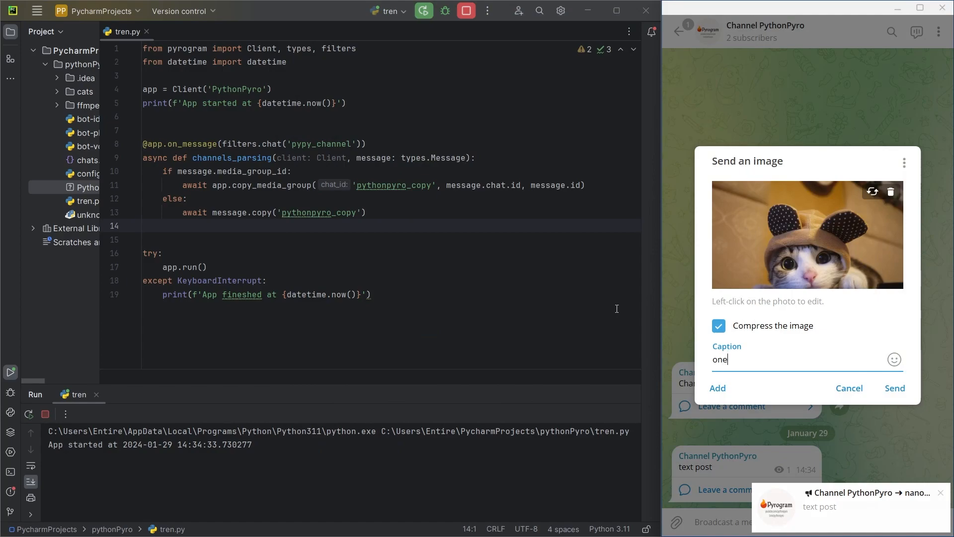
pyautogui.click(894, 387)
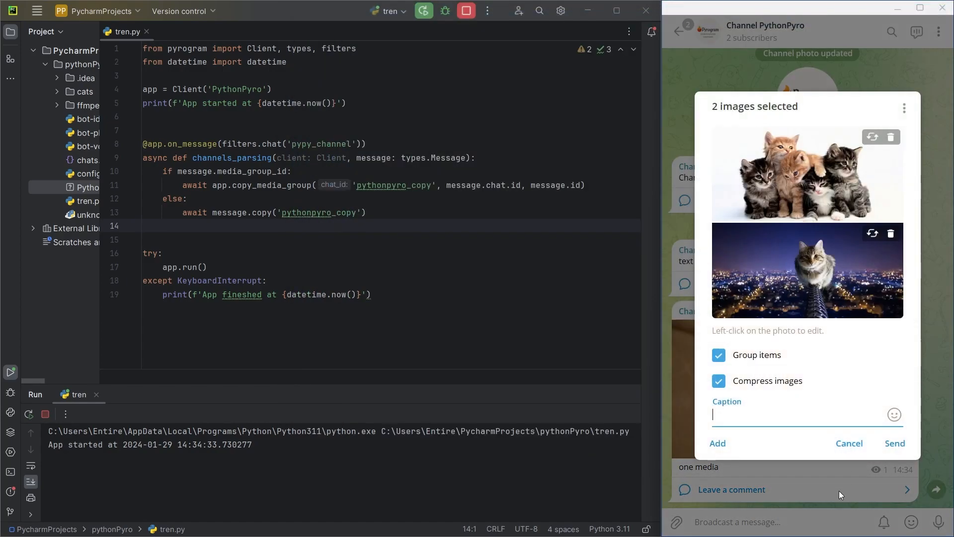
pyautogui.click(894, 442)
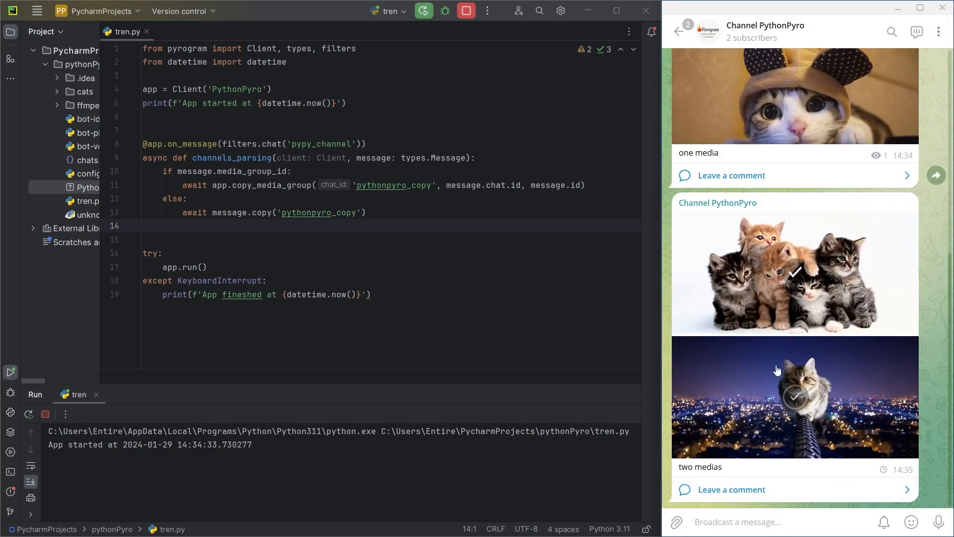
# - Inspect PythonPyro CopyPaste for the copied photo and duplicated album
pyautogui.click(680, 32)
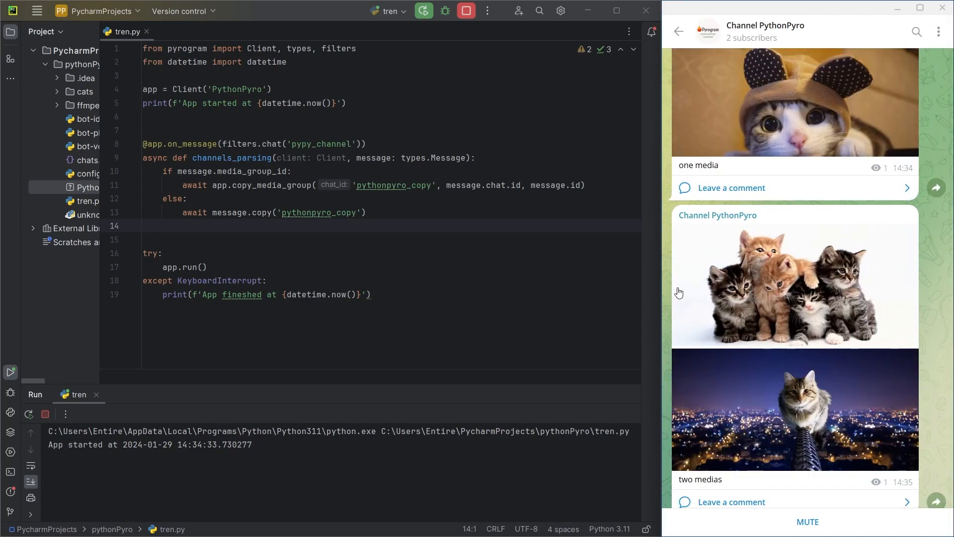
pyautogui.scroll(3)
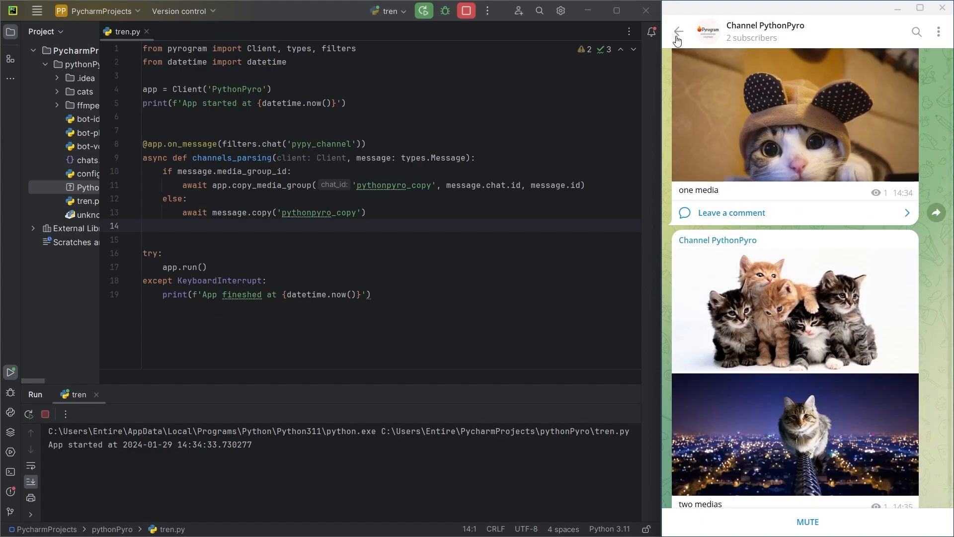
pyautogui.click(678, 32)
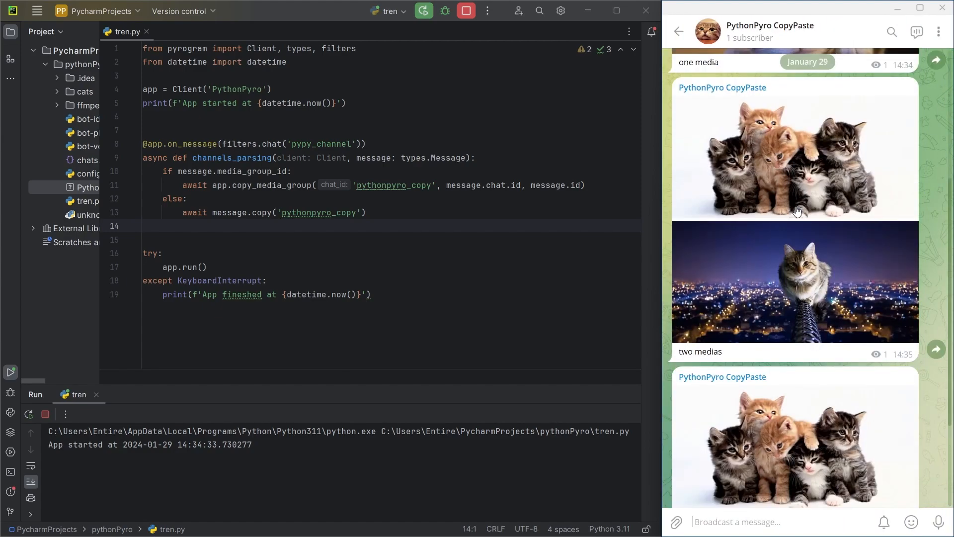
pyautogui.scroll(3)
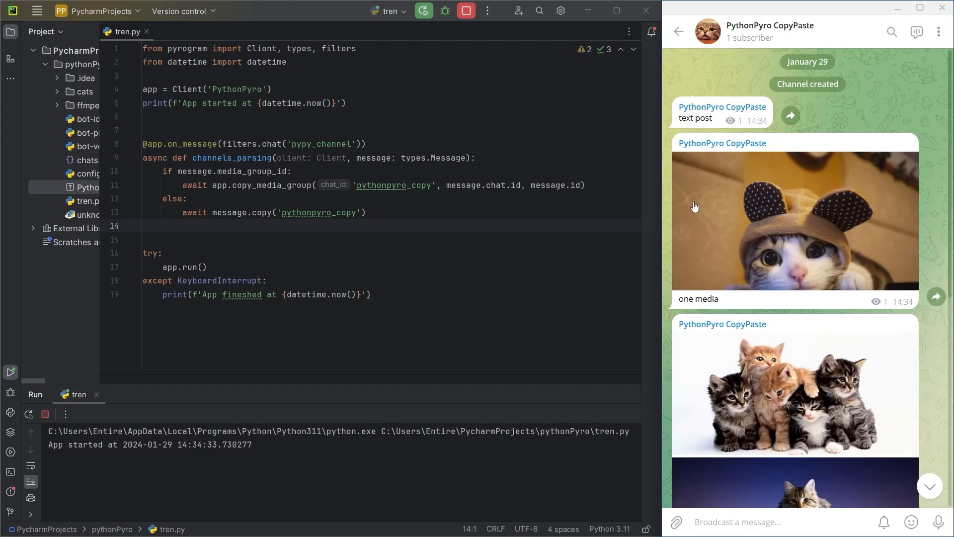
pyautogui.scroll(-3)
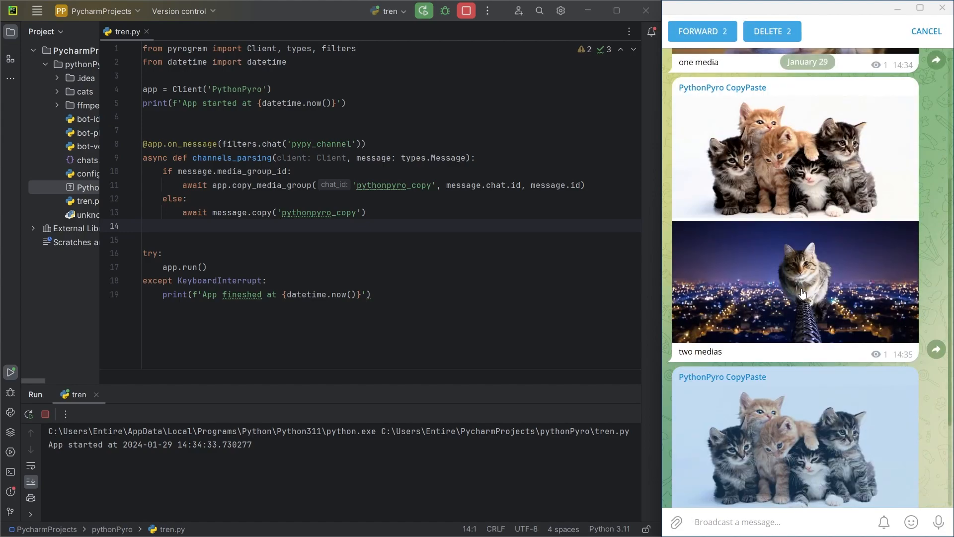
pyautogui.click(772, 31)
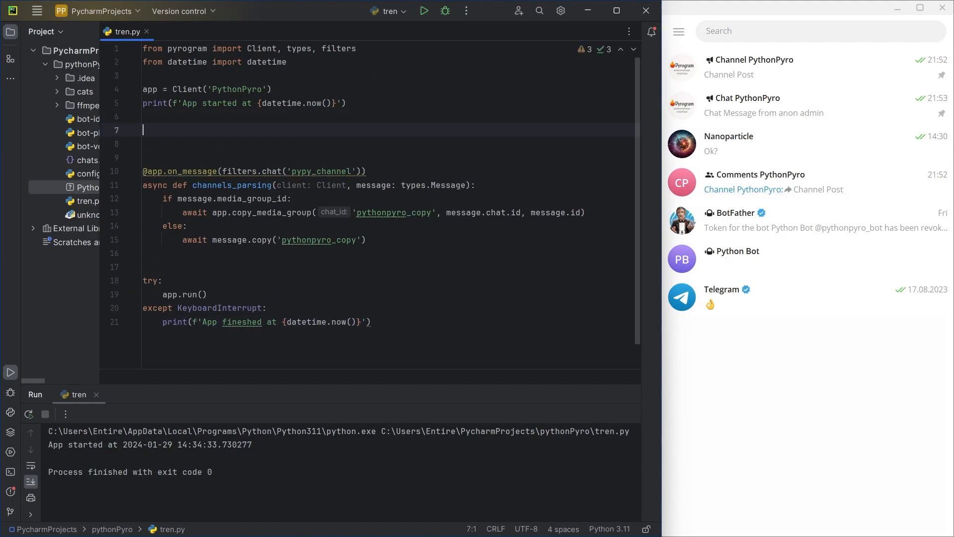
# - Add a media_groups set and copy a group only if its id isn't already in it, then add it
pyautogui.write('media_groups = set(')
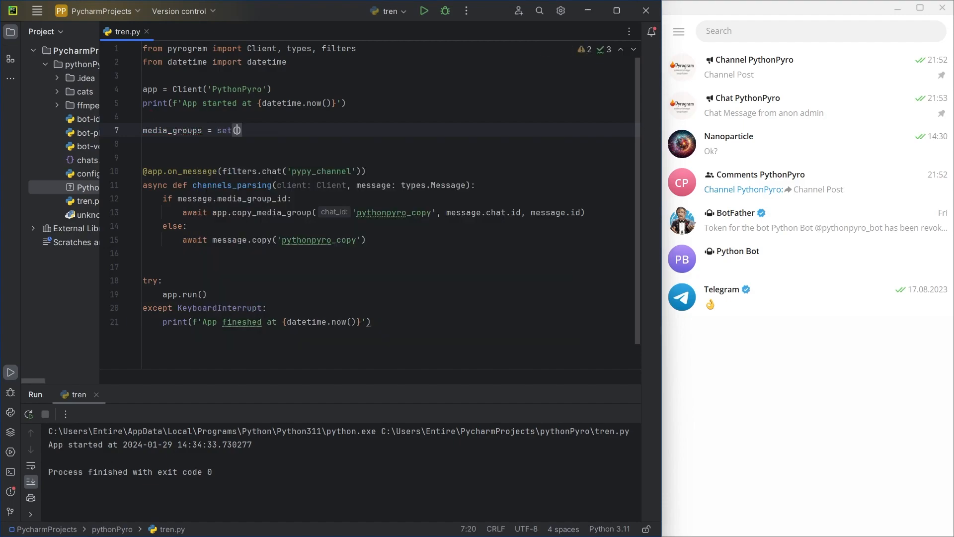
pyautogui.click(271, 212)
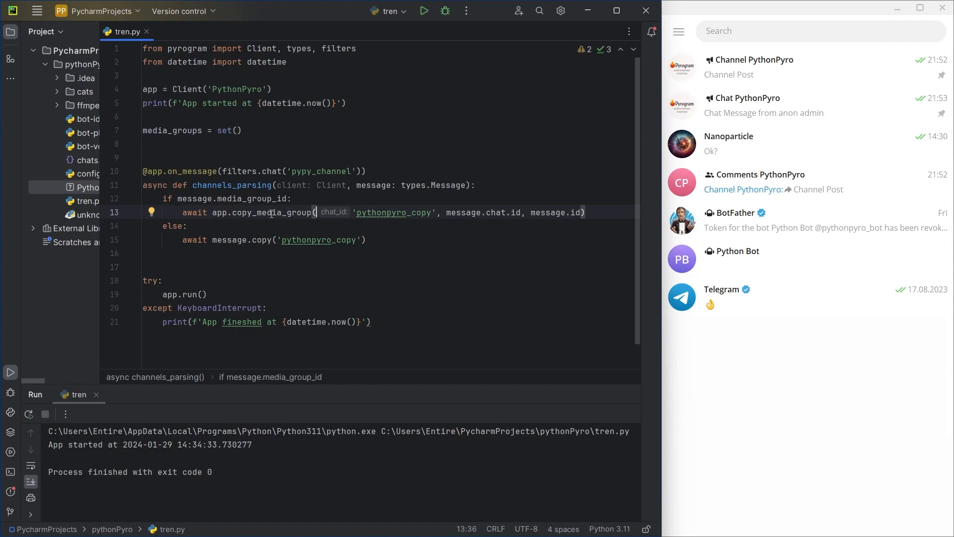
pyautogui.press('enter')
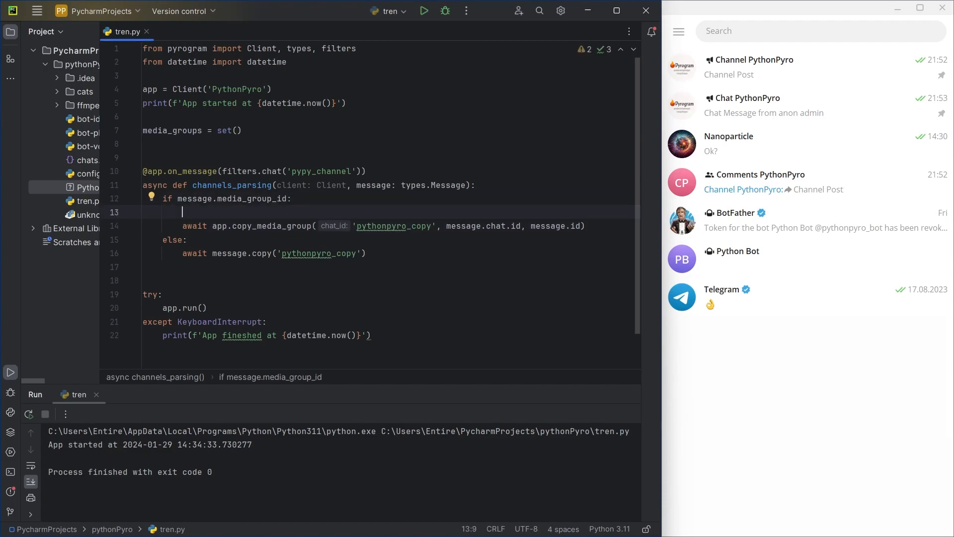
pyautogui.write('if_m')
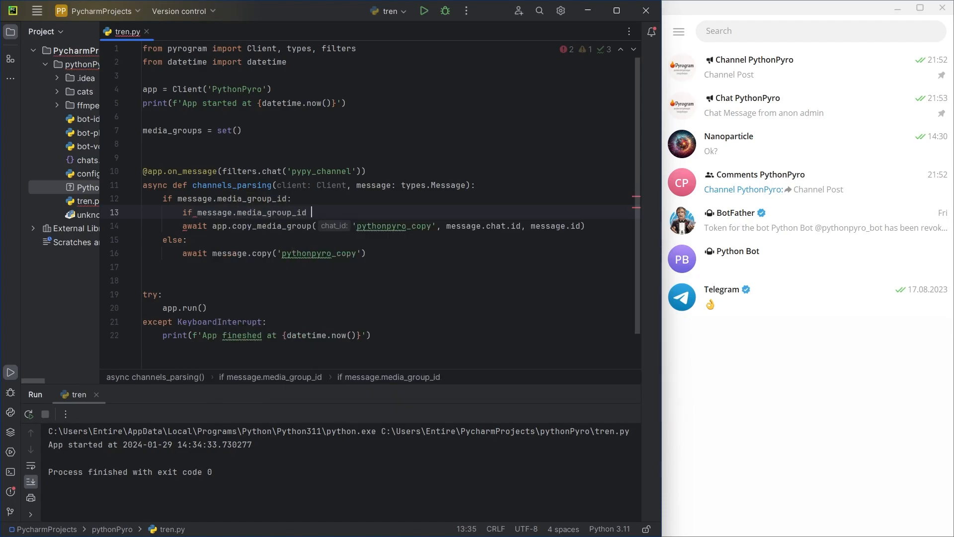
pyautogui.write('not in_')
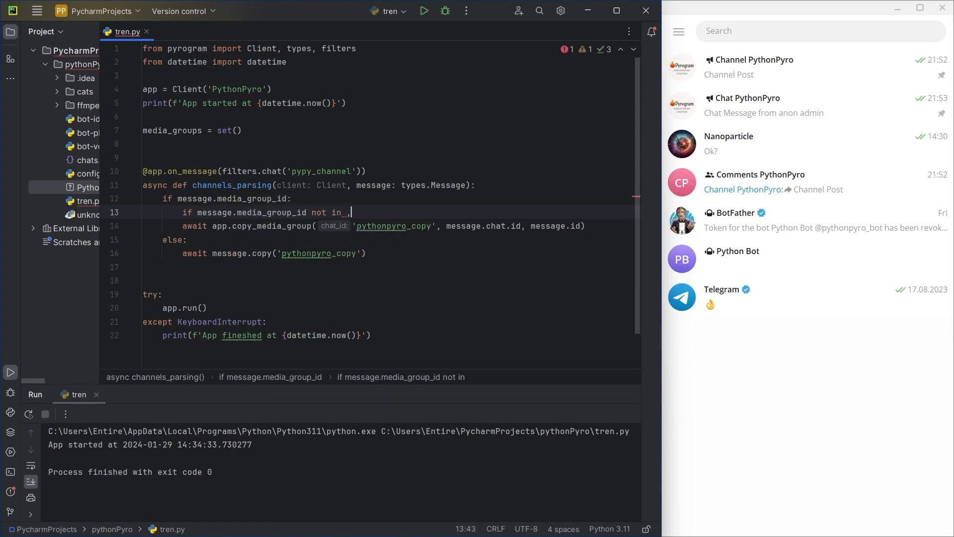
pyautogui.write('media_groups:')
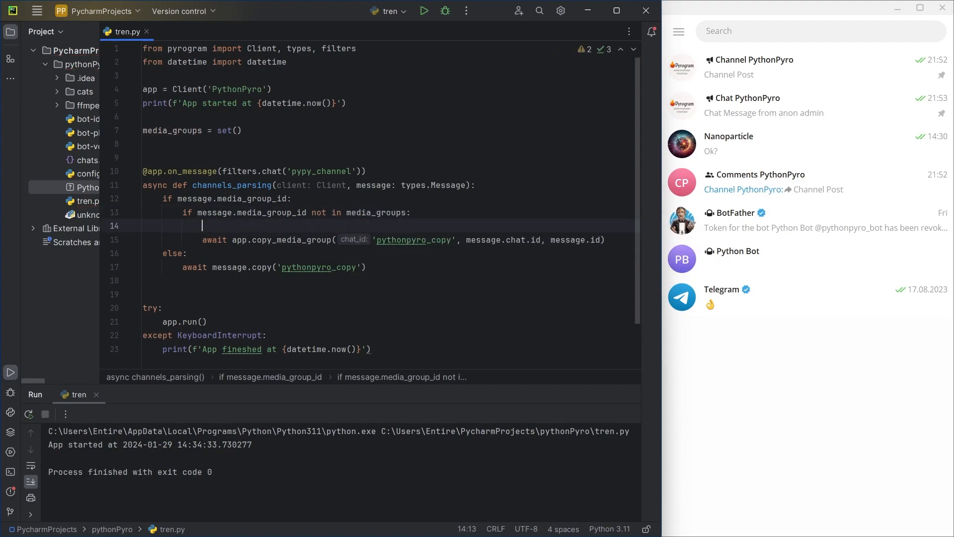
pyautogui.write('media_groups,')
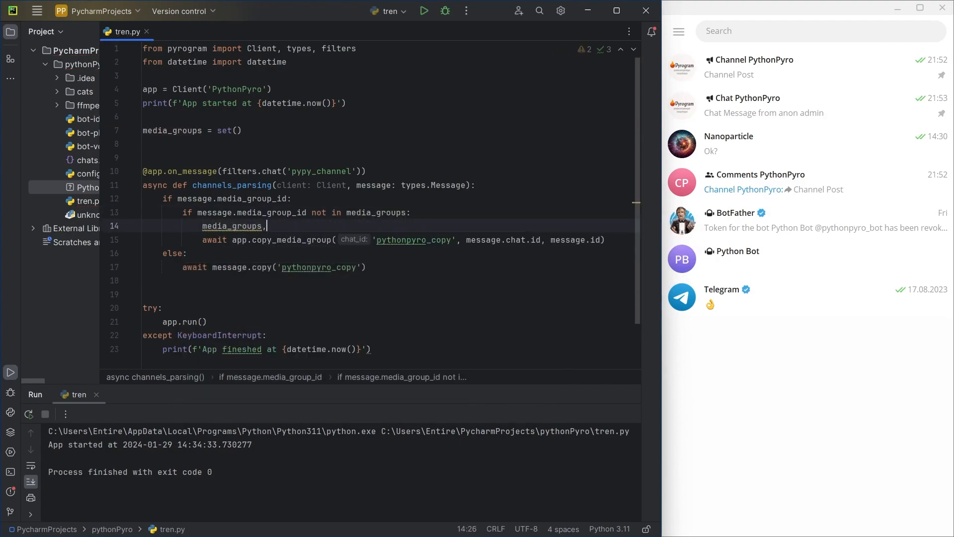
pyautogui.write('.add(me)')
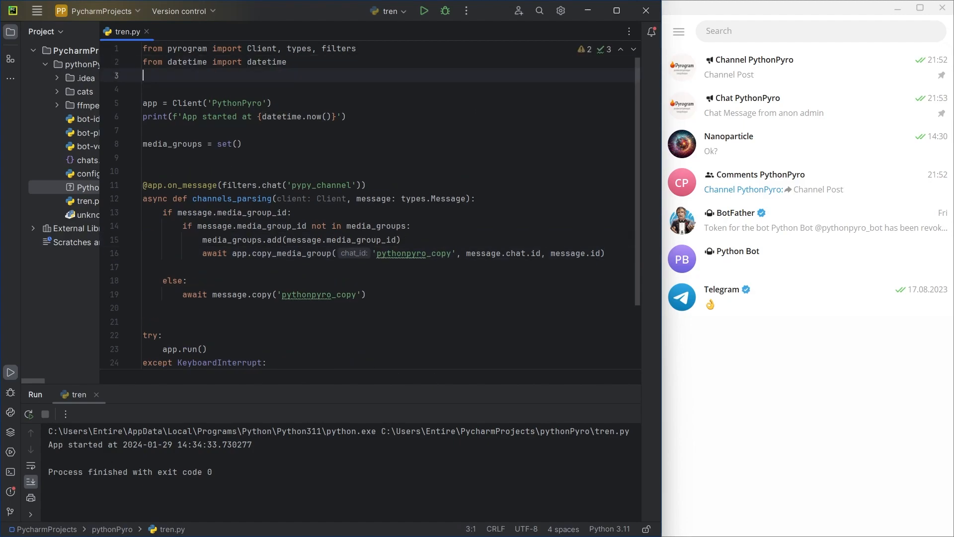
# - Import asyncio, clear media_groups after a three-second sleep, and rerun tren.py
pyautogui.write('import asyncio')
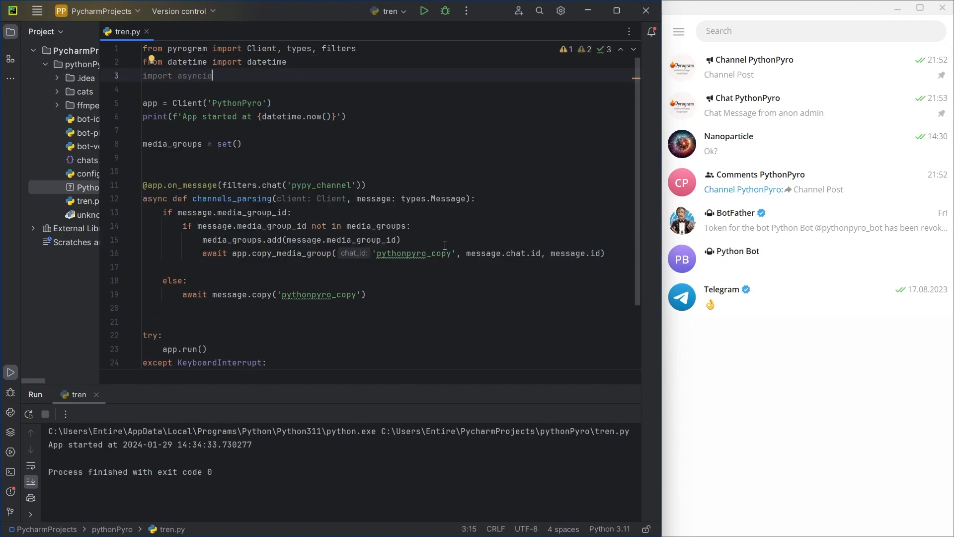
pyautogui.write('as')
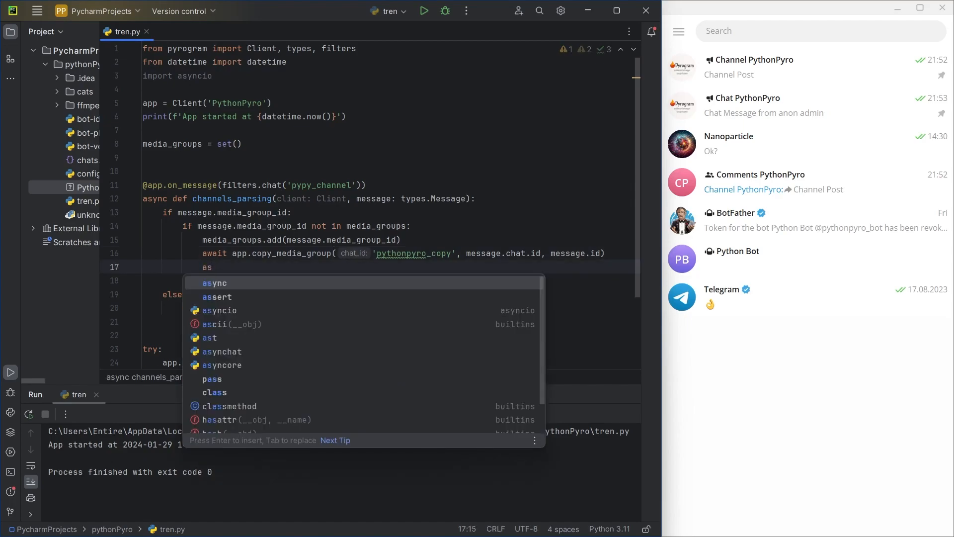
pyautogui.write('yncio.sleep(3')
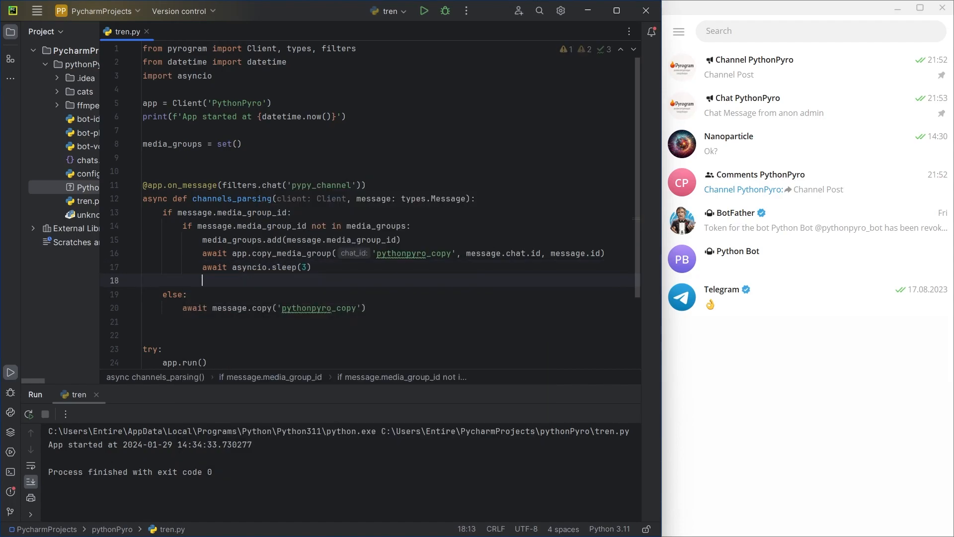
pyautogui.write('media_groups')
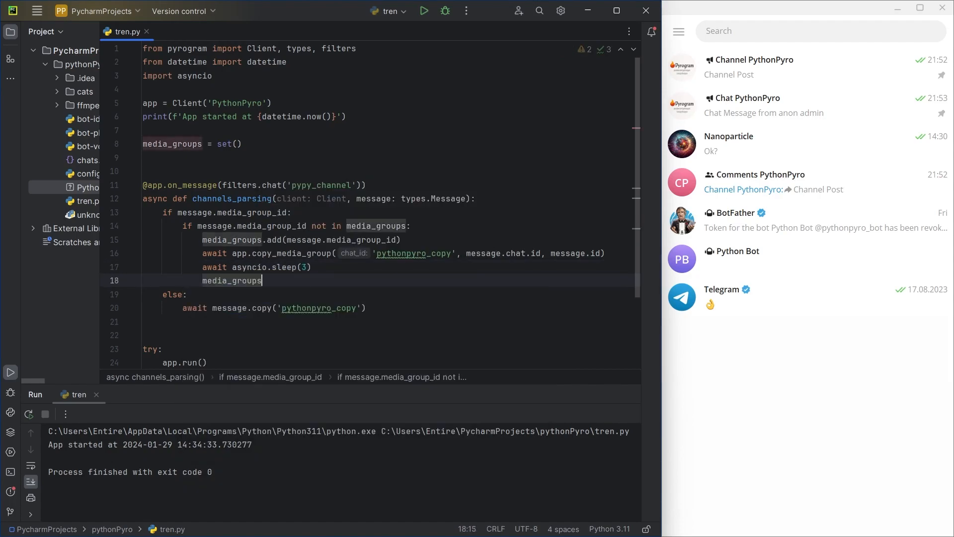
pyautogui.write('.clear()')
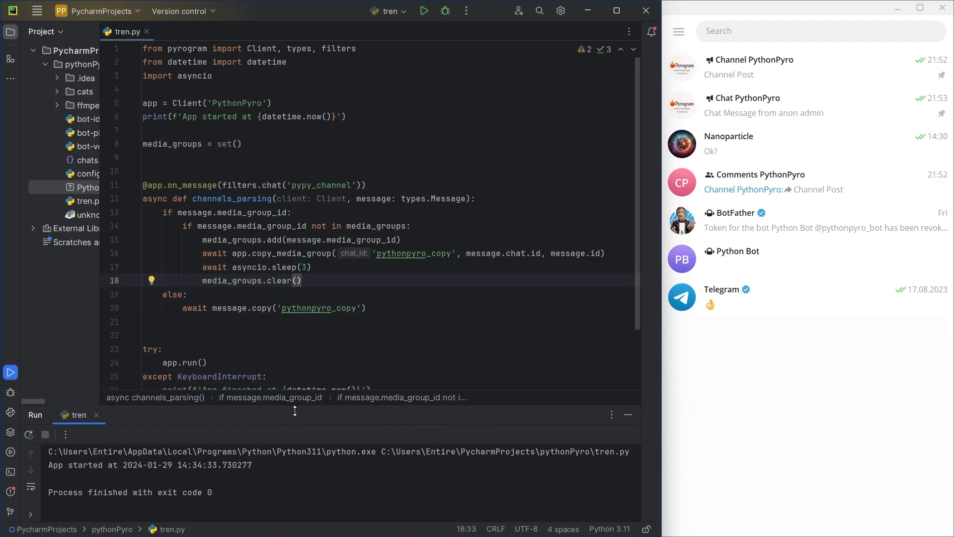
pyautogui.click(423, 11)
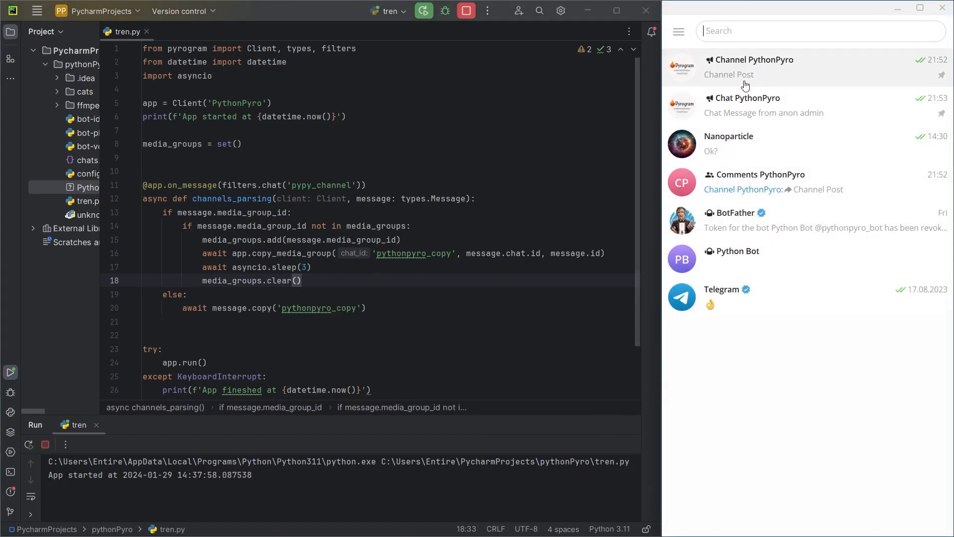
# - Post a single photo and a four-photo 'MULTI MEDIA' album to Channel PythonPyro
pyautogui.click(754, 66)
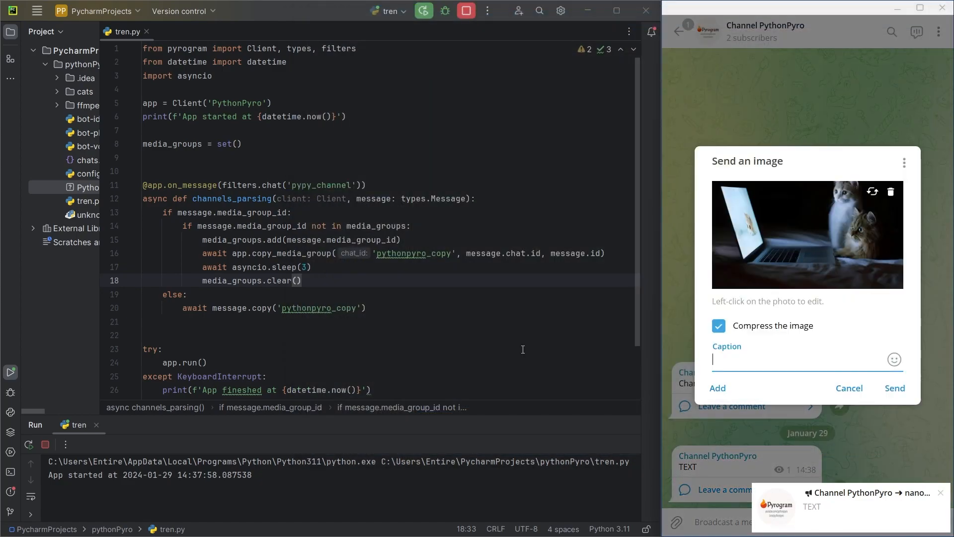
pyautogui.click(894, 388)
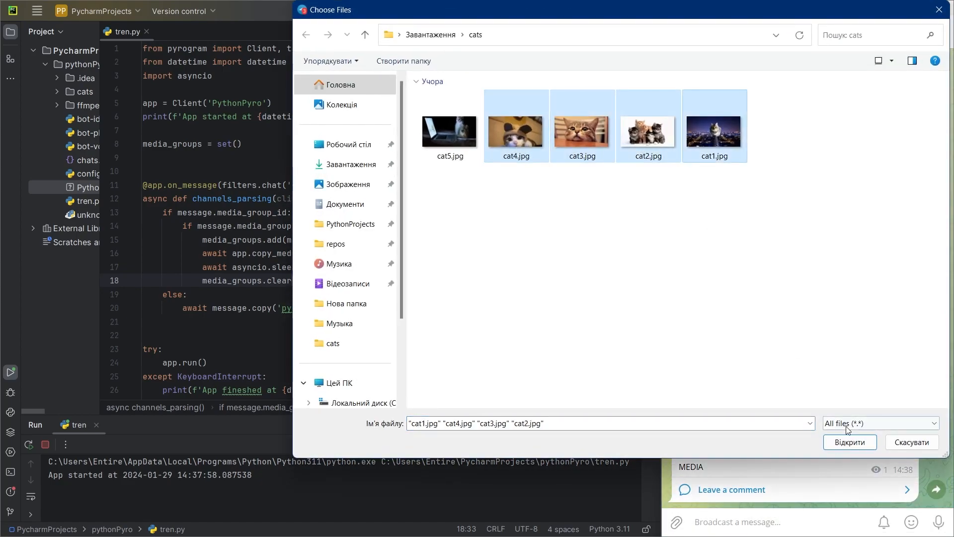
pyautogui.click(848, 442)
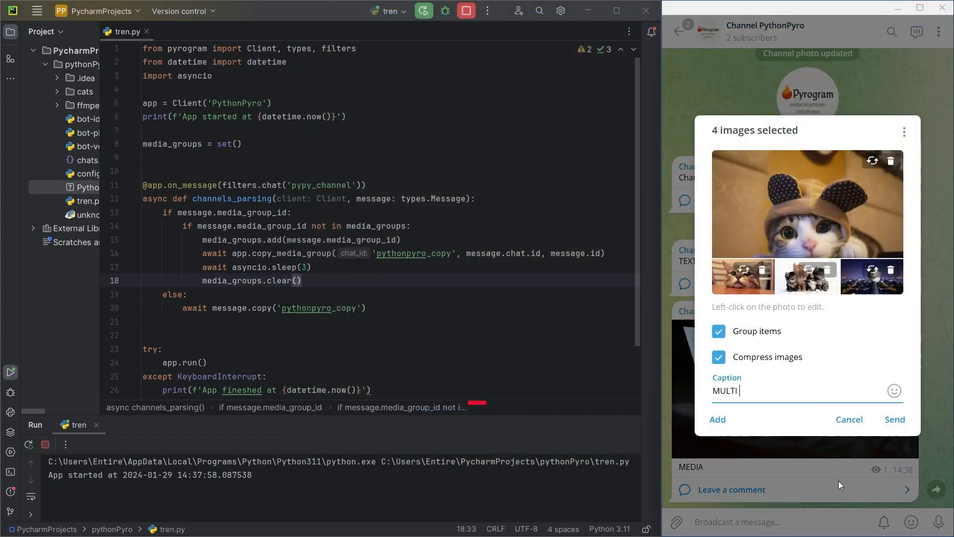
pyautogui.click(895, 418)
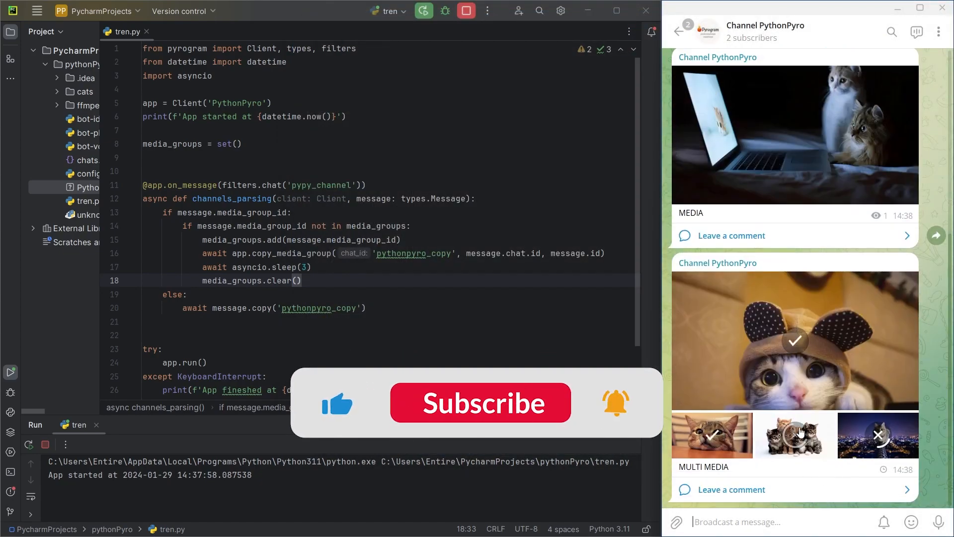
pyautogui.click(678, 31)
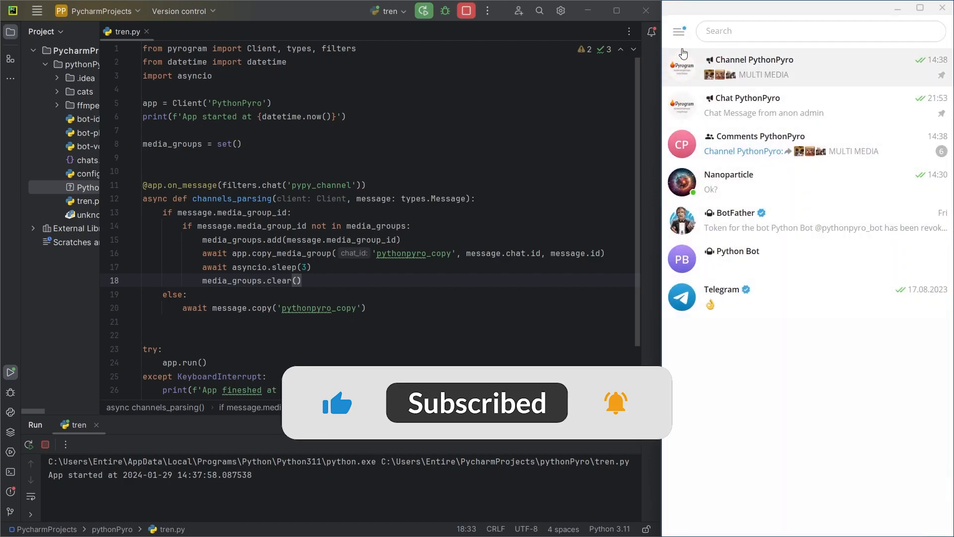